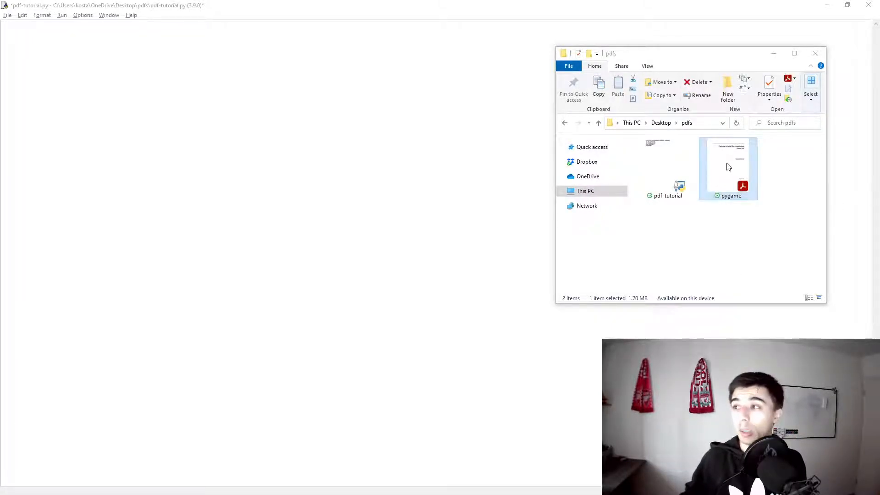
- Preview the pygame.pdf tutorial in Acrobat Reader, then return to the empty pdf-tutorial.py script
double_click(732, 169)
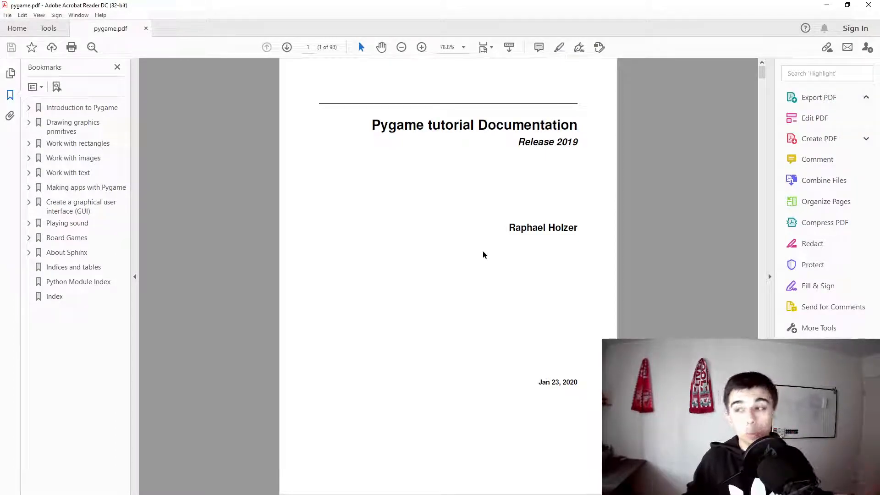
click(819, 97)
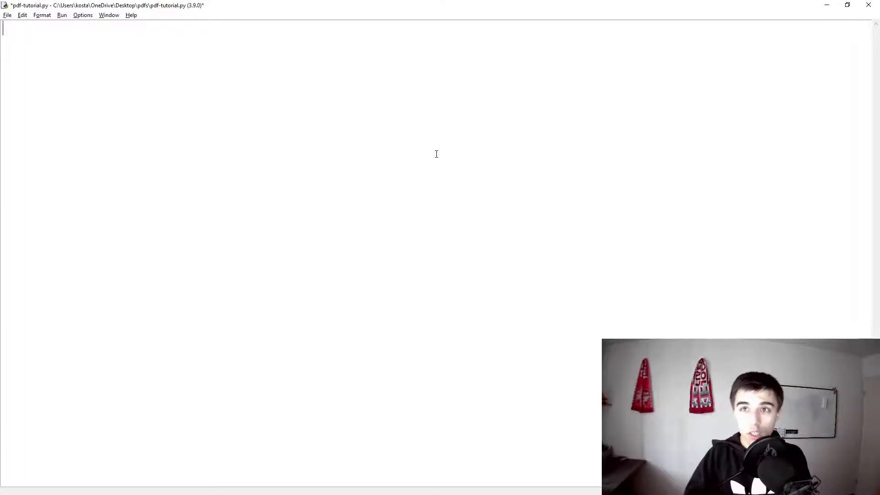
- Add 'from PyPDF2 import PdfFileReader, PdfFileWriter' as the script's first line
text(from p)
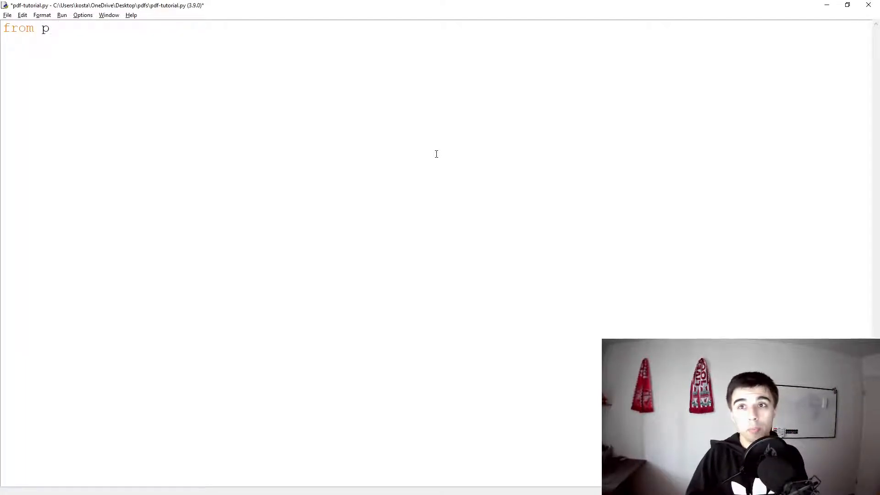
text(yPDF2 i)
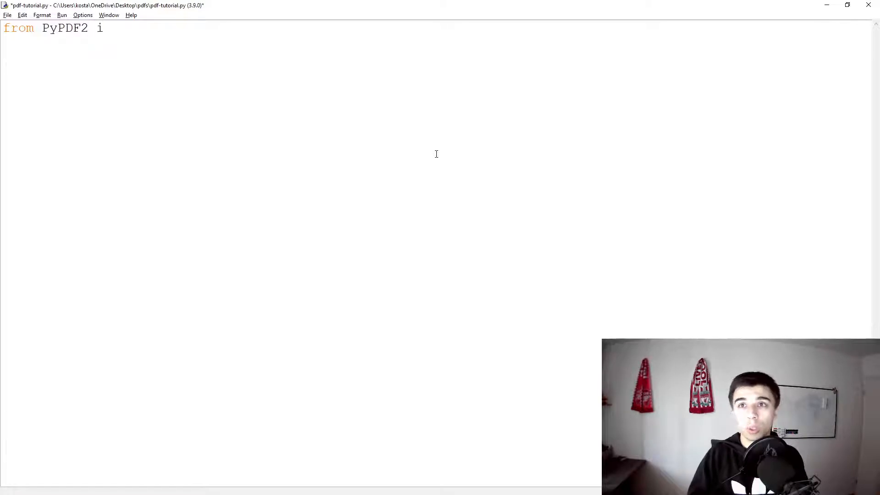
text(mport PdfFileRea)
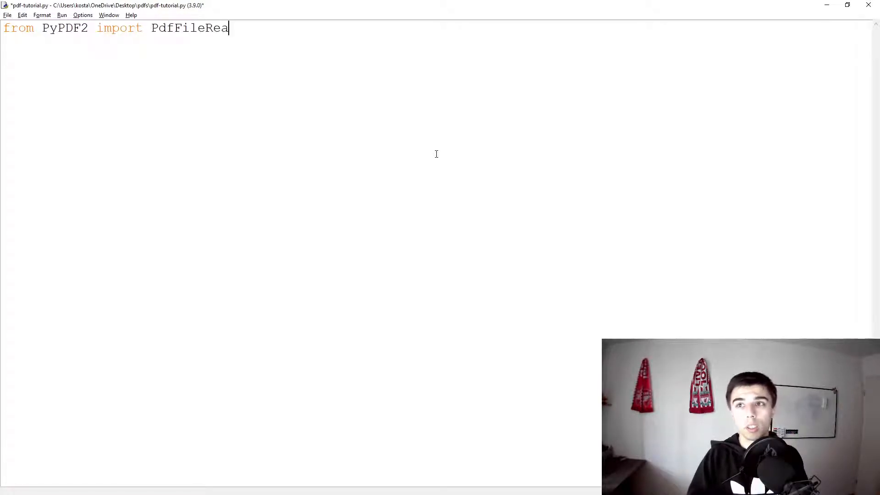
text(der, PdfFileW)
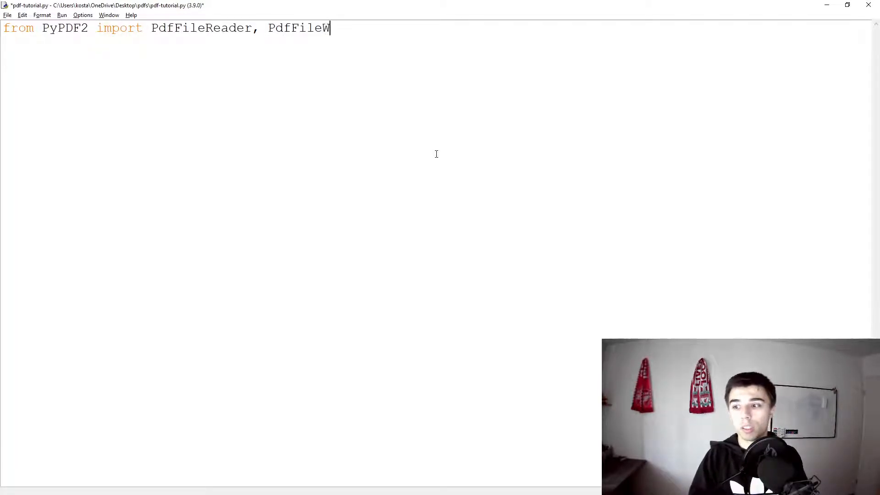
text(riter)
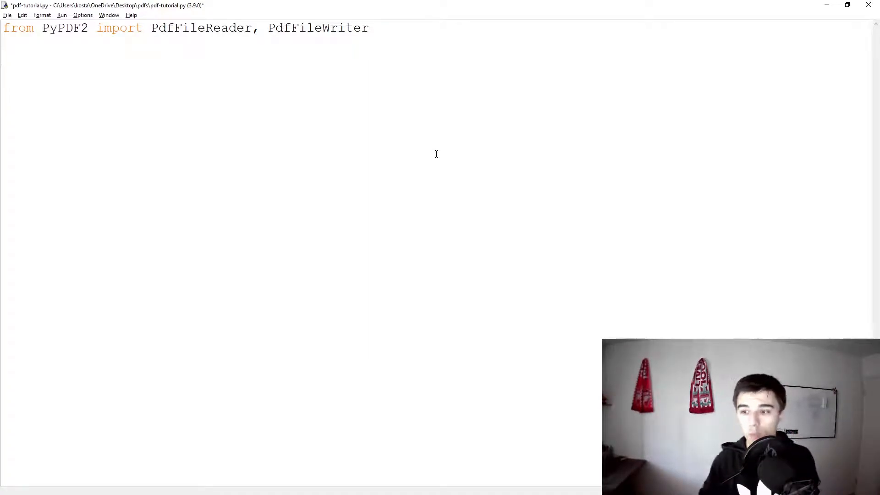
- Define encrypt(input_file, password) whose first line creates pdf = PdfFileReader(...)
text(def encr)
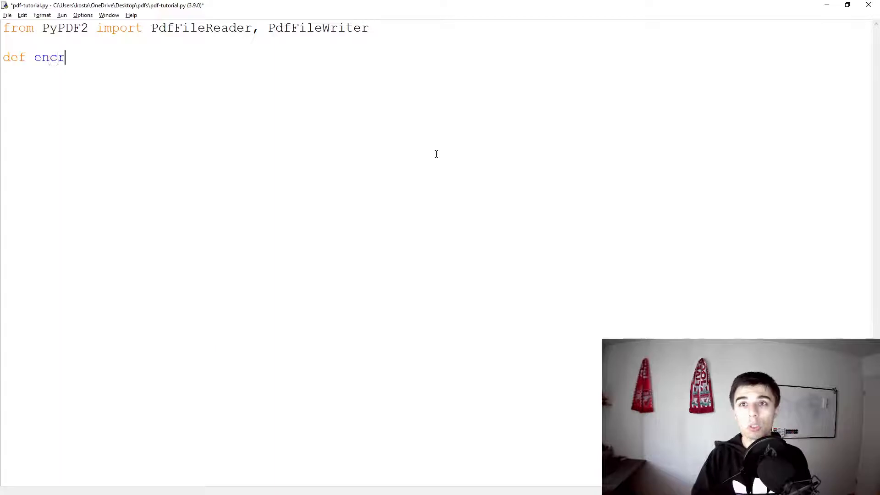
text(ypt ())
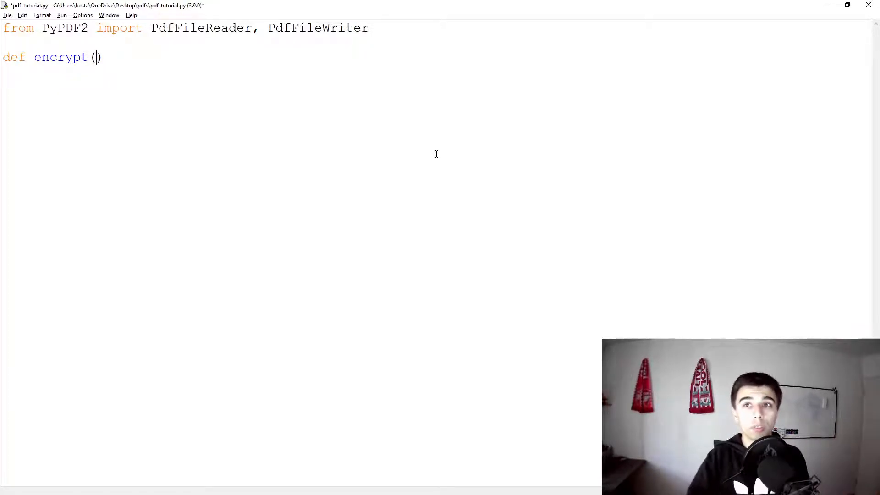
text(input_file,)
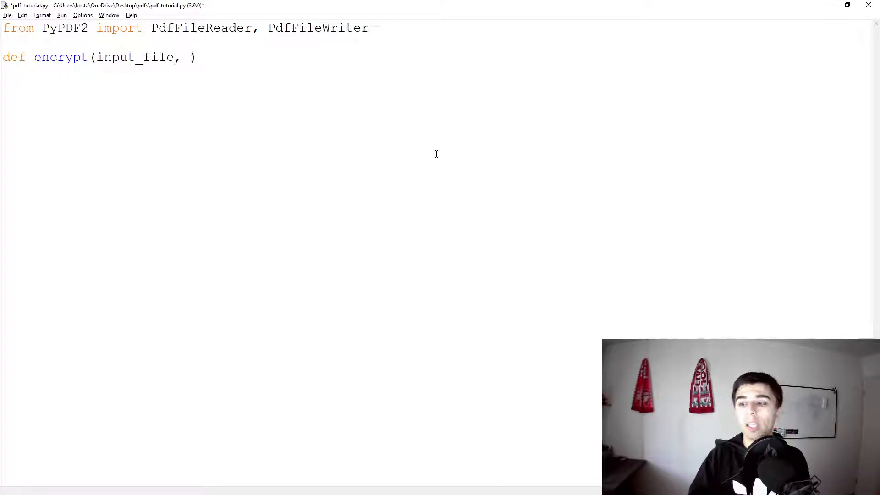
text(password)
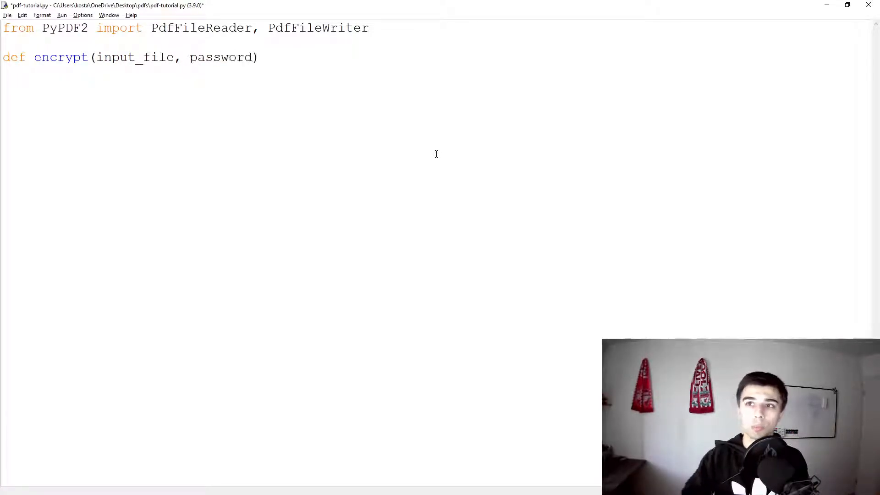
text(:)
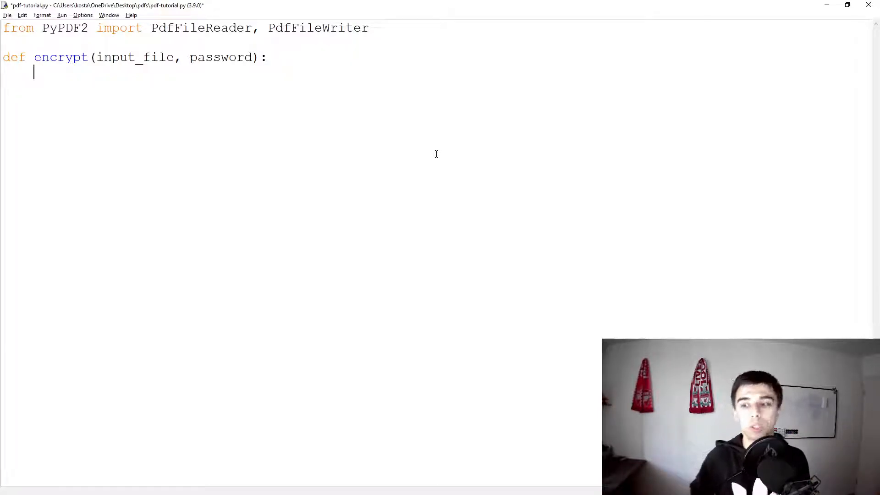
text(pdf =)
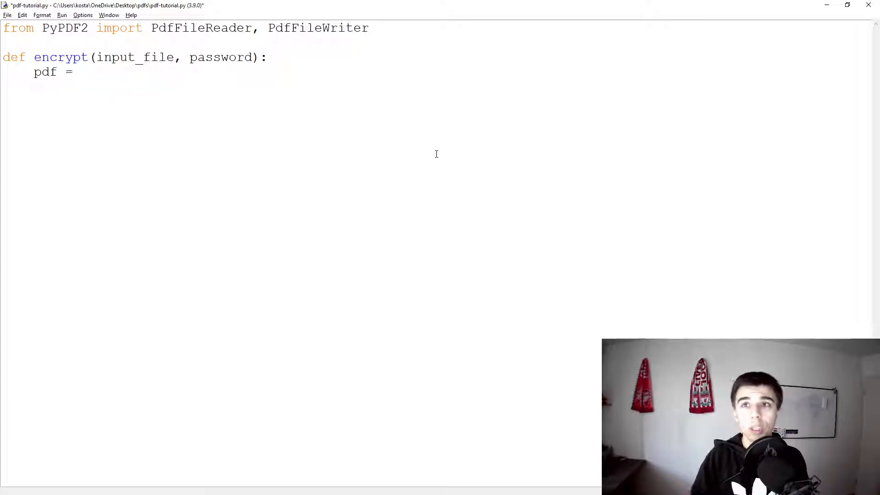
text(PdfFil)
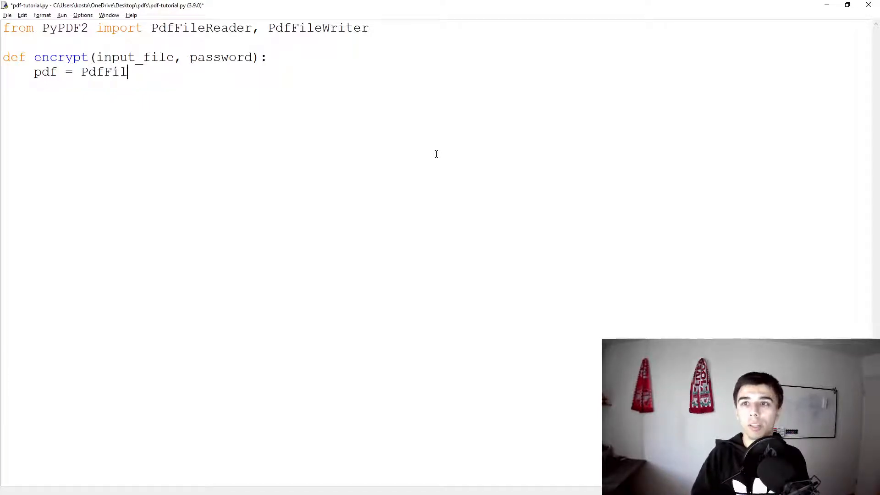
text(eReader())
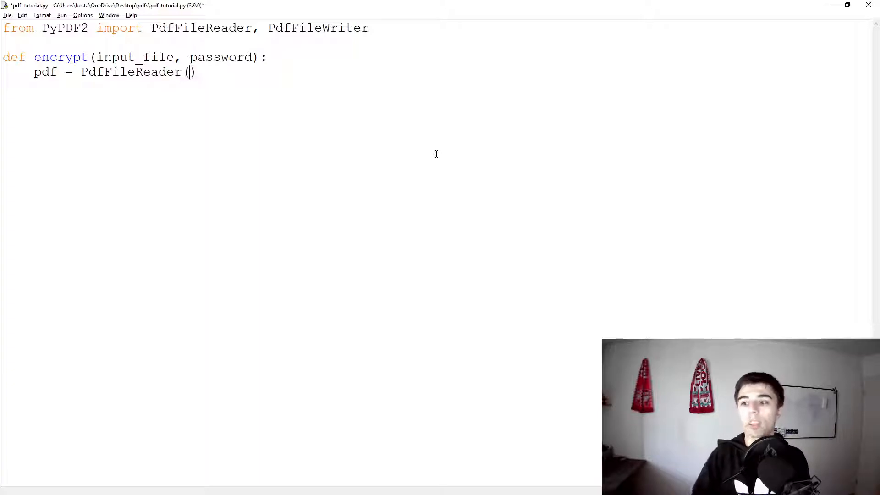
- Pass input_file to the reader and create writer = PdfFileWriter() with an 'empty PDF file' comment
text(in)
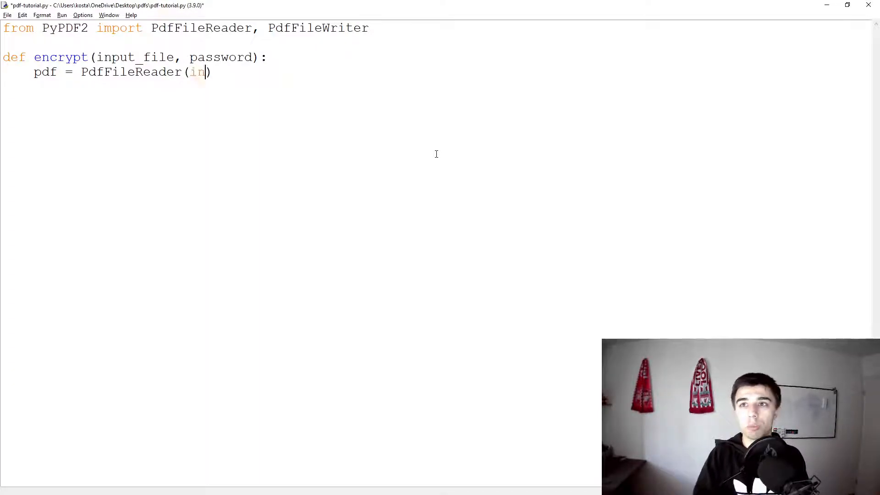
text(put_file)
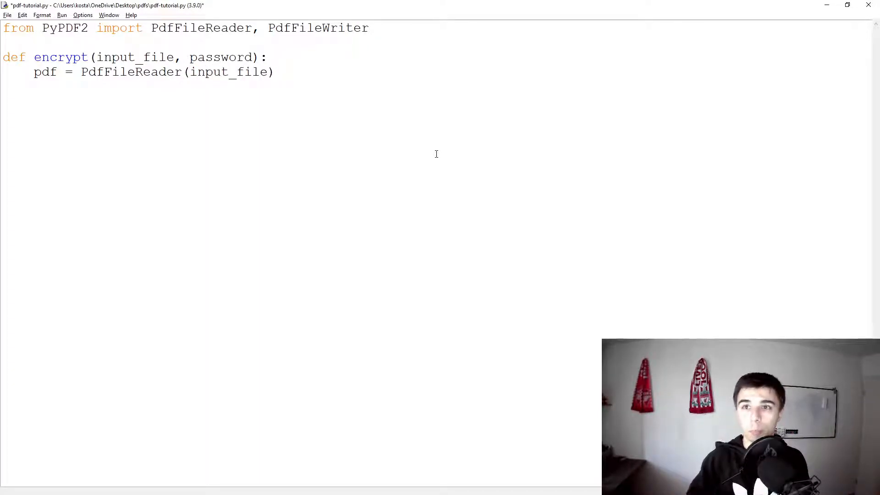
text(writer =)
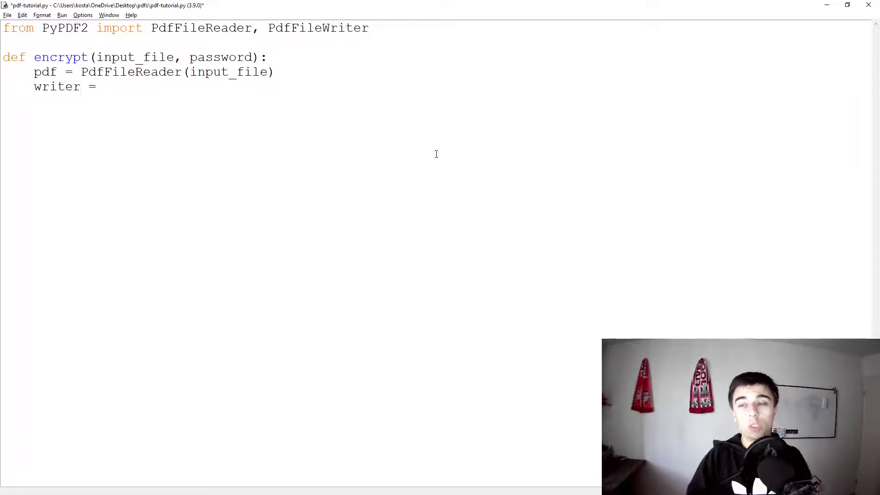
text(PdfFileWr)
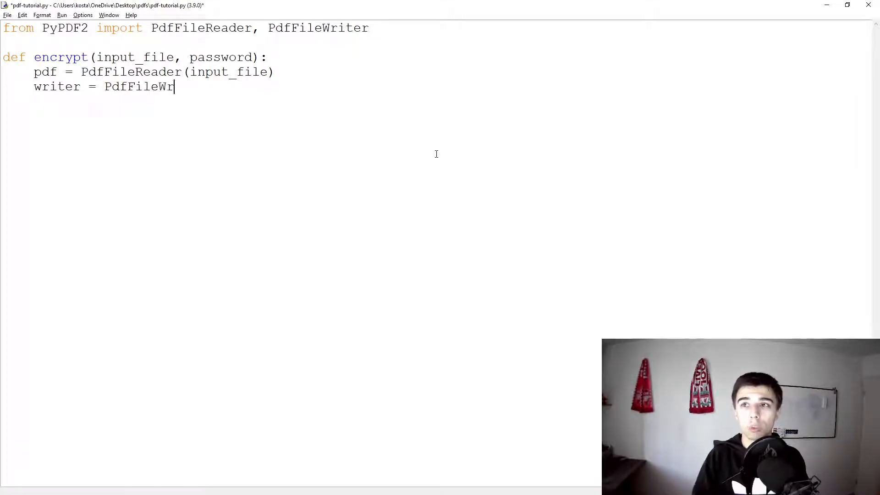
text(iter() #)
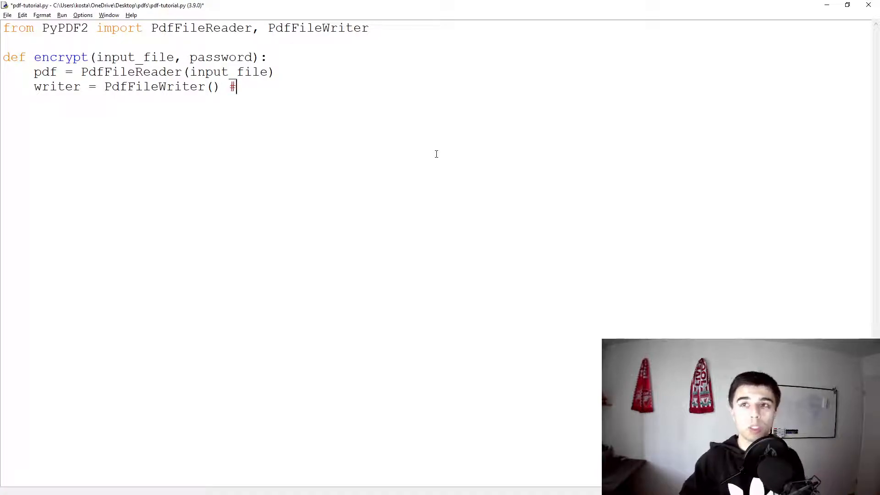
text(Creating an e)
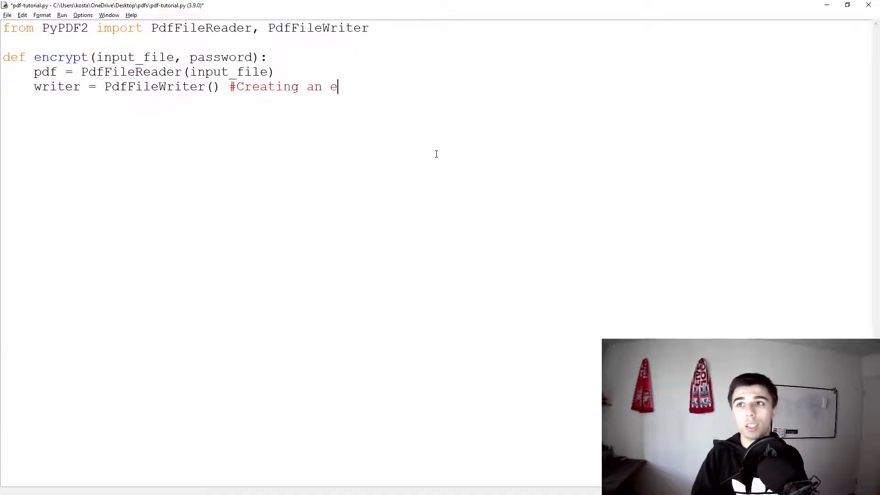
text(mpty PDF file)
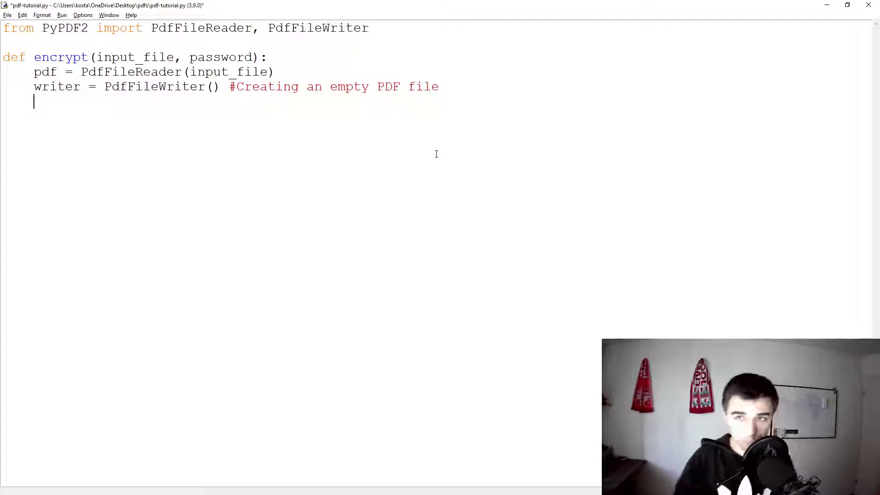
- Add the loop header 'for every_page in range(pdf.getNumPages()):'
text(fo)
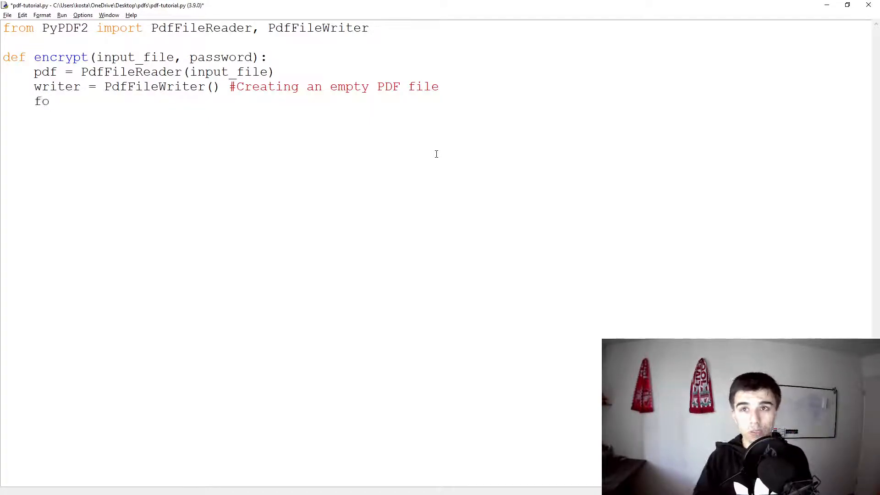
text(r every_)
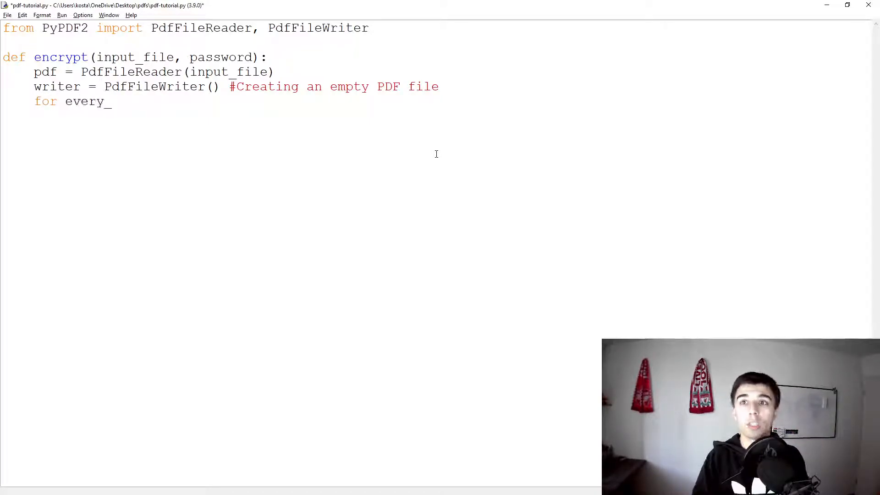
text(_page)
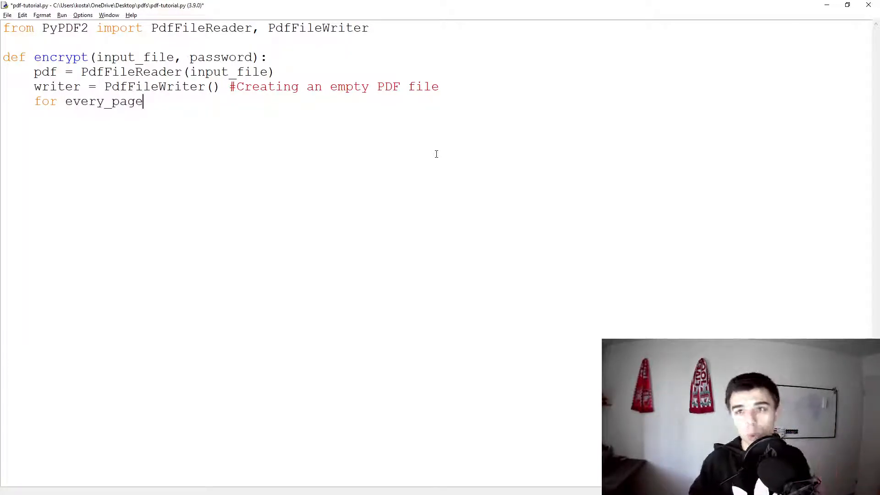
text(in)
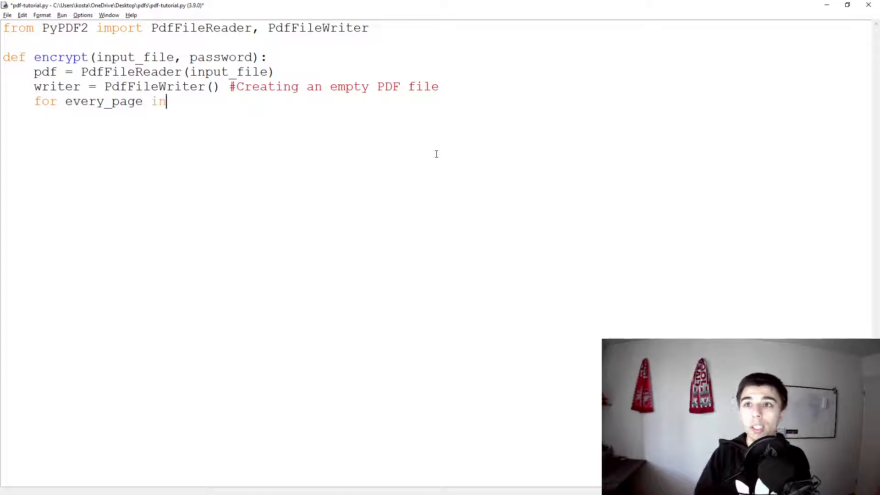
text(range(pdf)
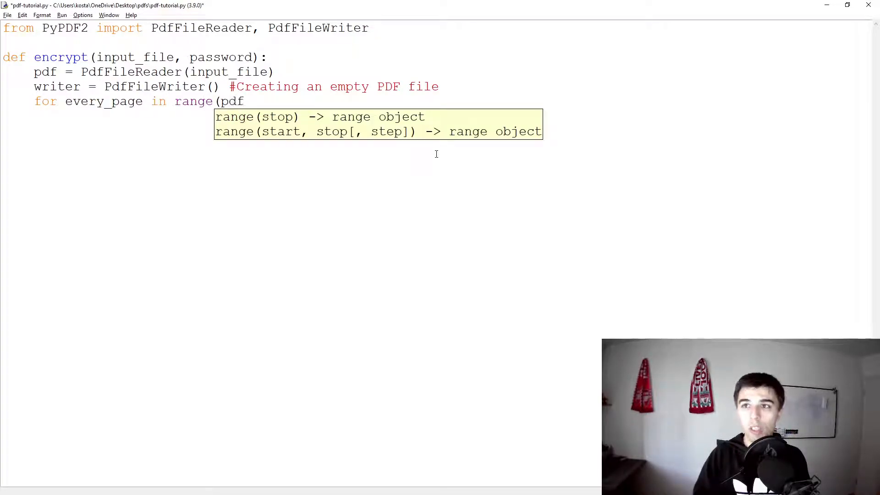
text(.getNumPag)
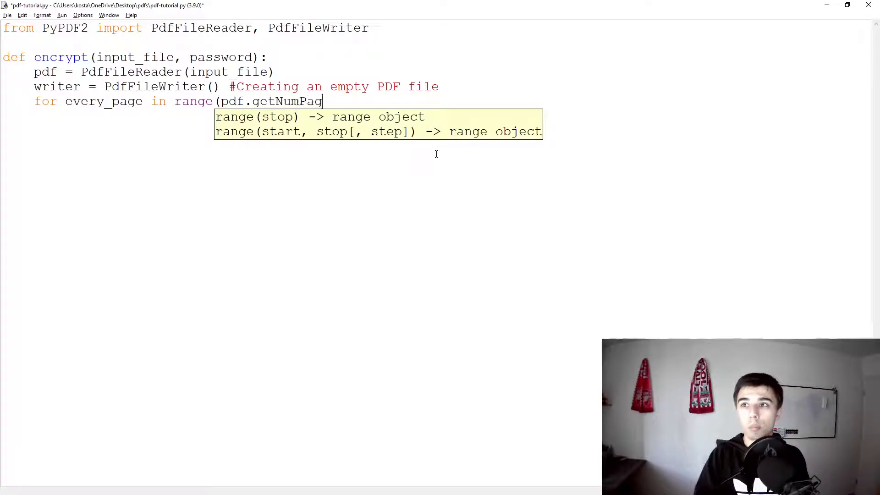
text(es()):)
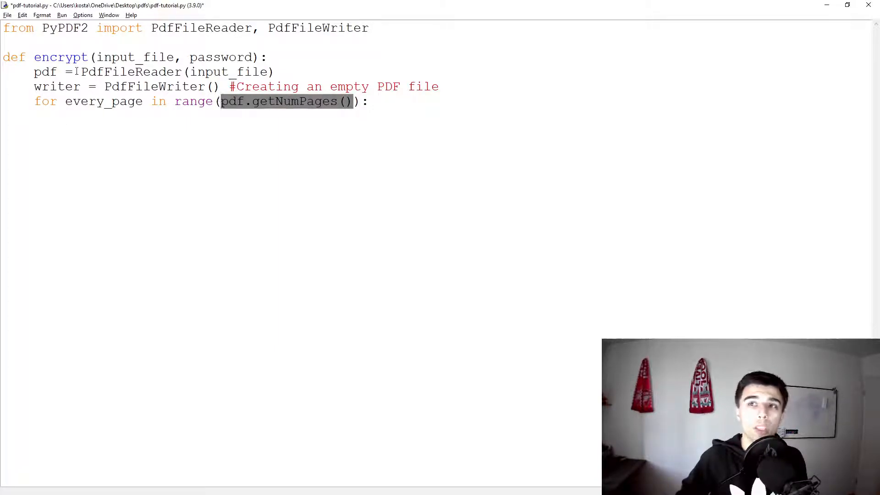
- Check the pdfs folder with pdf-tutorial.py and pygame.pdf in File Explorer
double_click(45, 71)
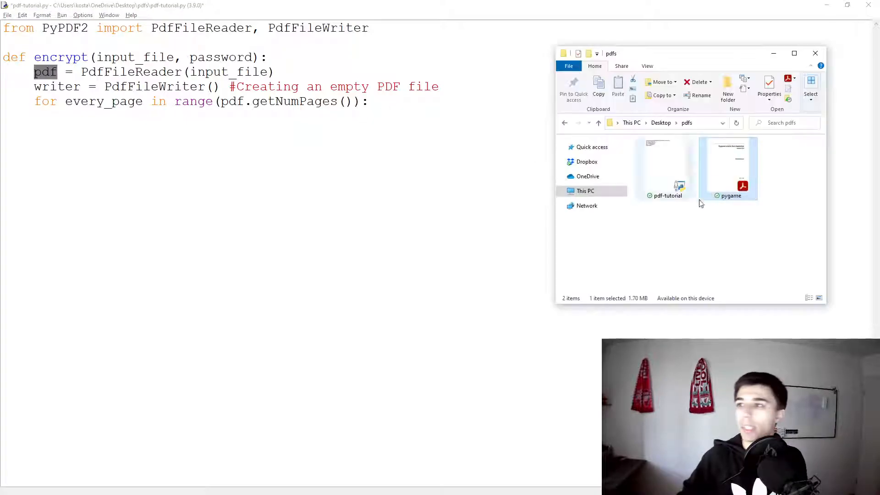
double_click(728, 169)
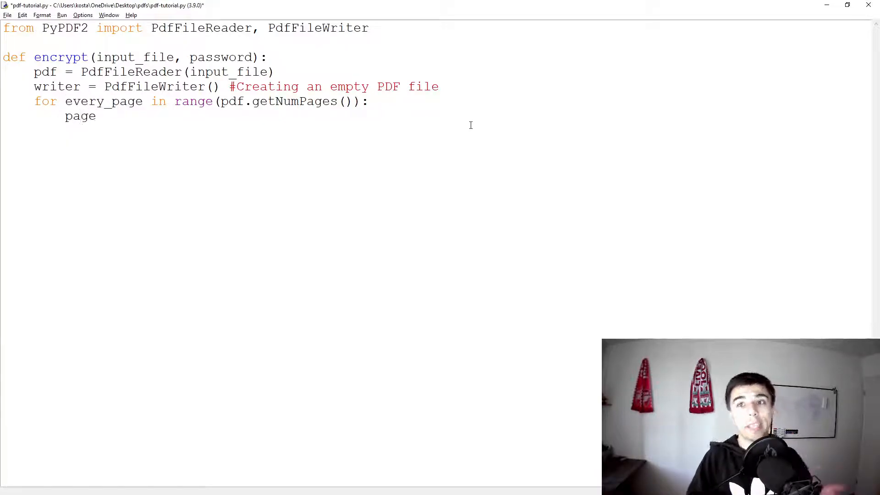
- Make the loop body fetch page = pdf.getPage(every_page) and call writer.addPage(page)
text(= p)
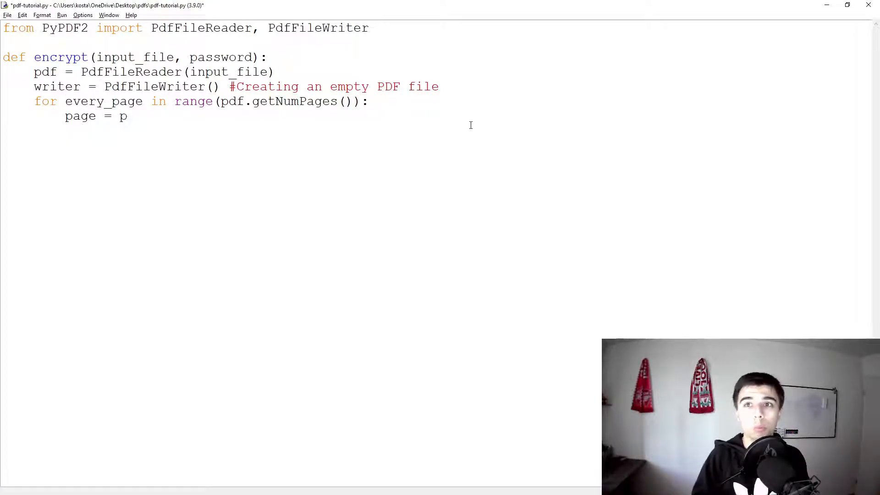
text(df.getPage)
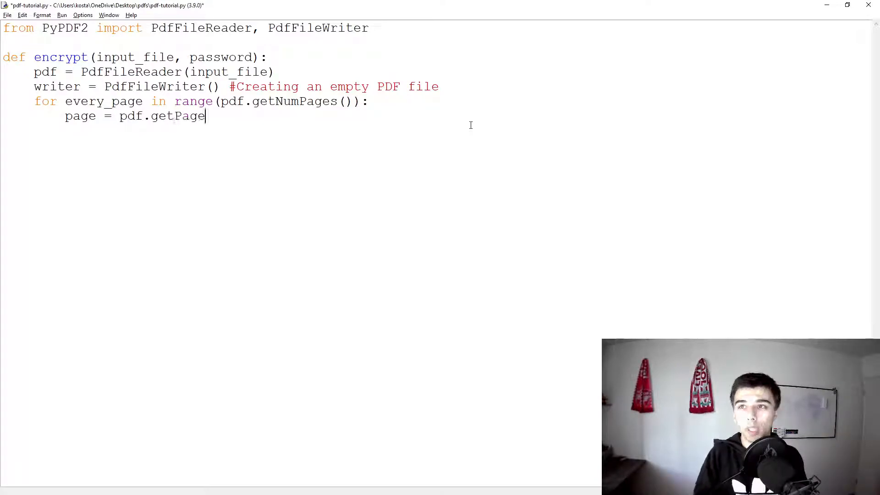
text((every_page)
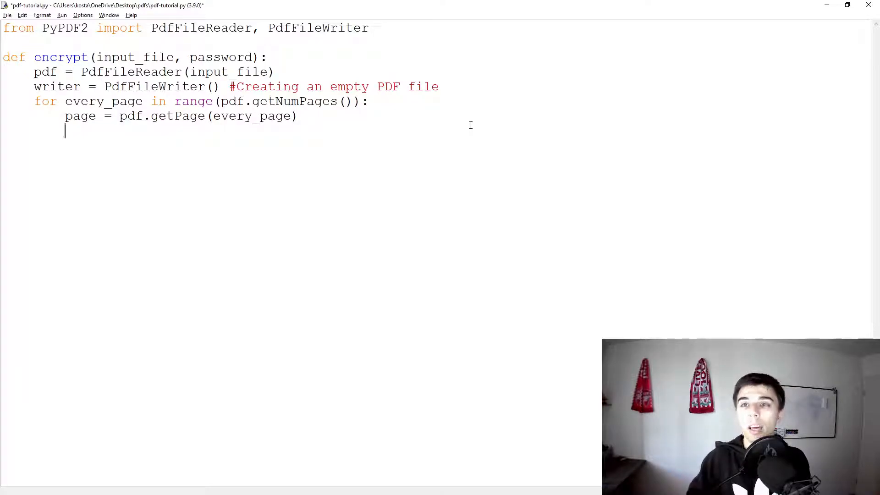
text(writer)
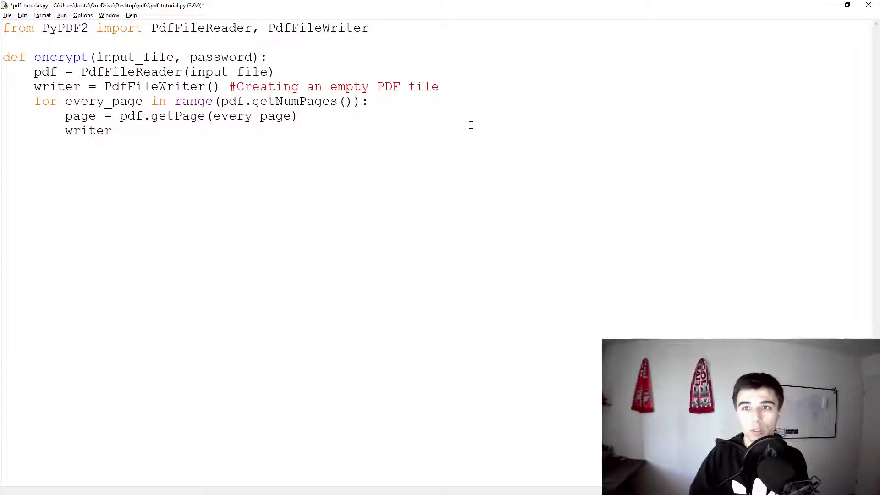
text(.addPage(e)
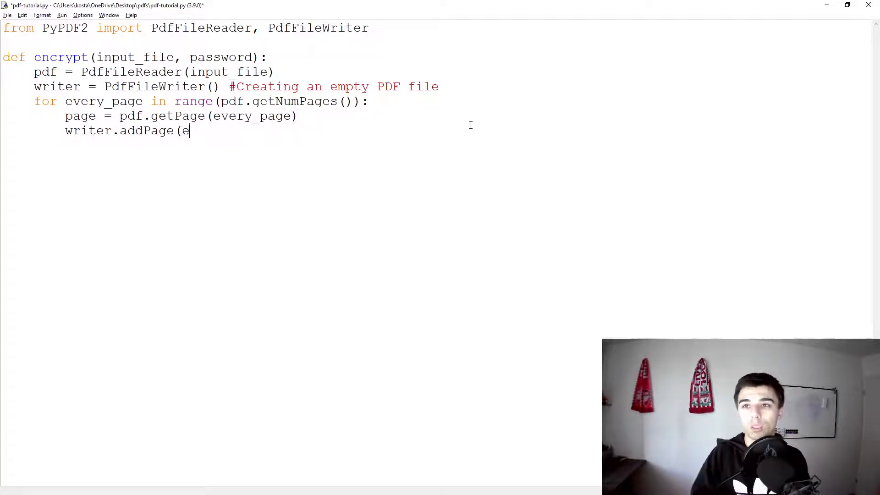
text(page))
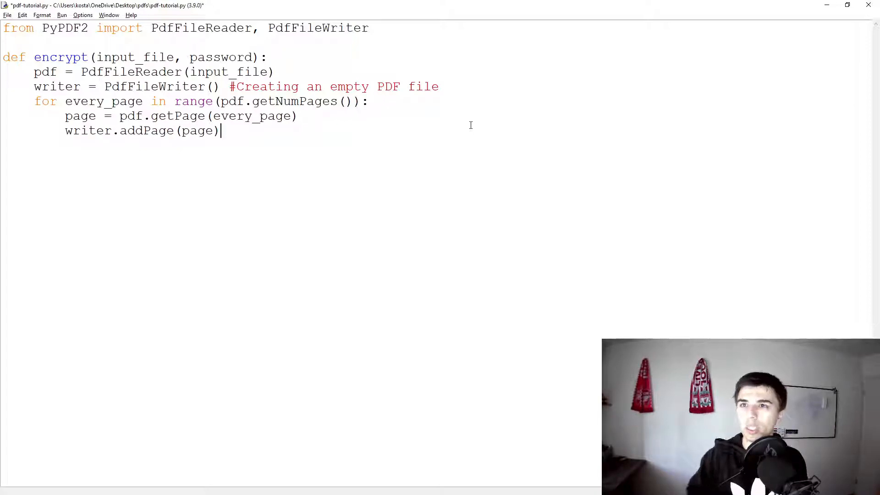
mouse_move(73, 93)
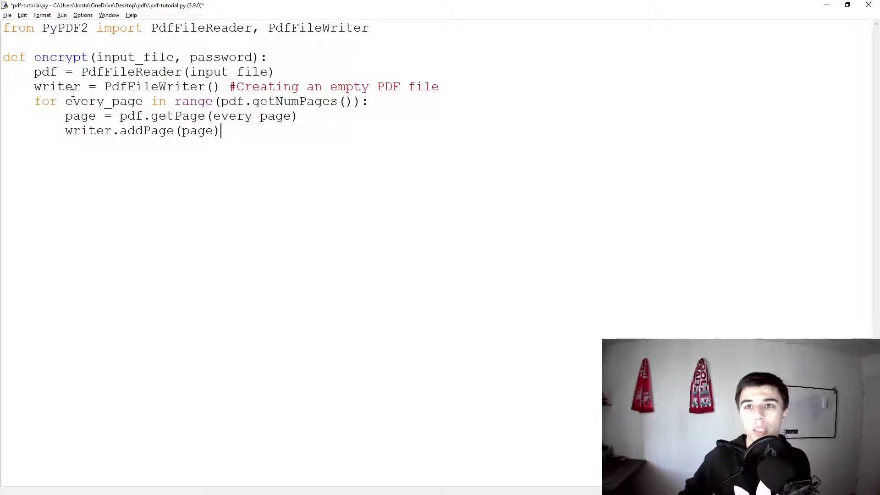
- Rename the loop variable every_page to i and start a new line after the loop
double_click(76, 101)
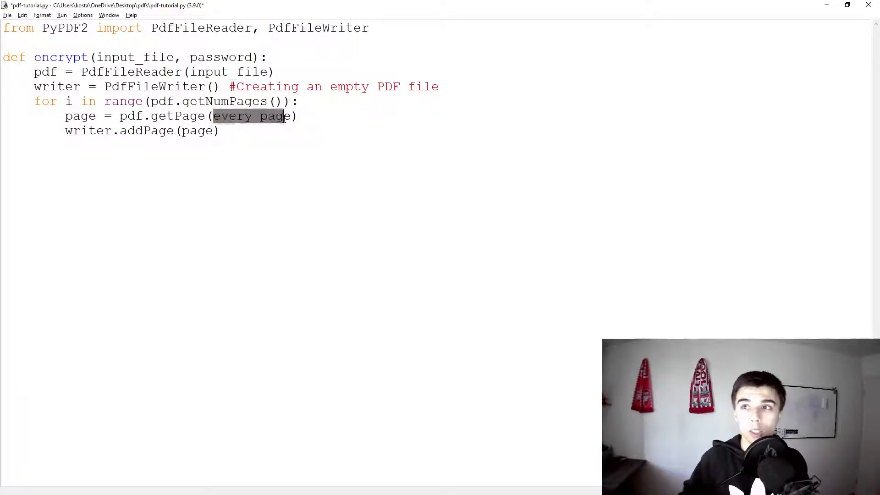
text(i)
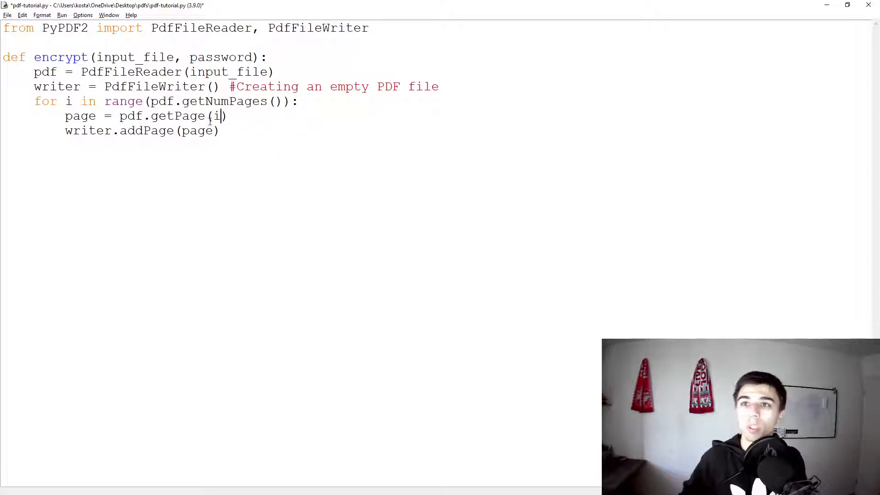
triple_click(140, 131)
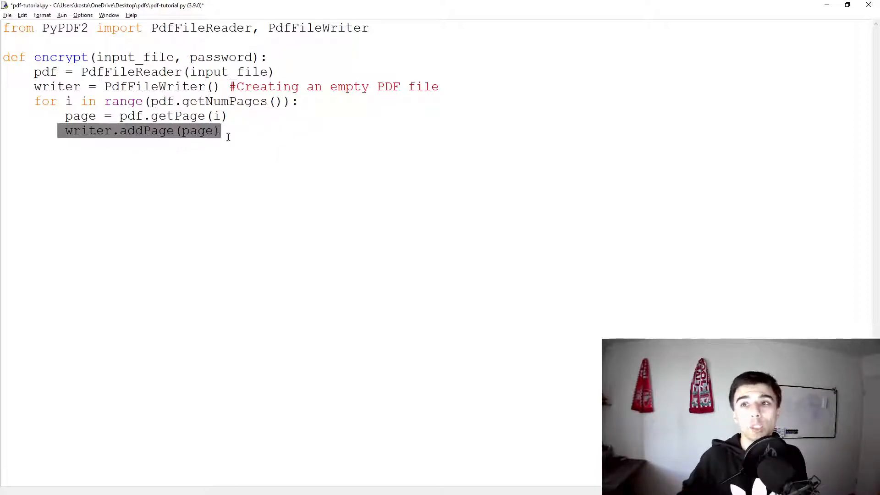
click(222, 130)
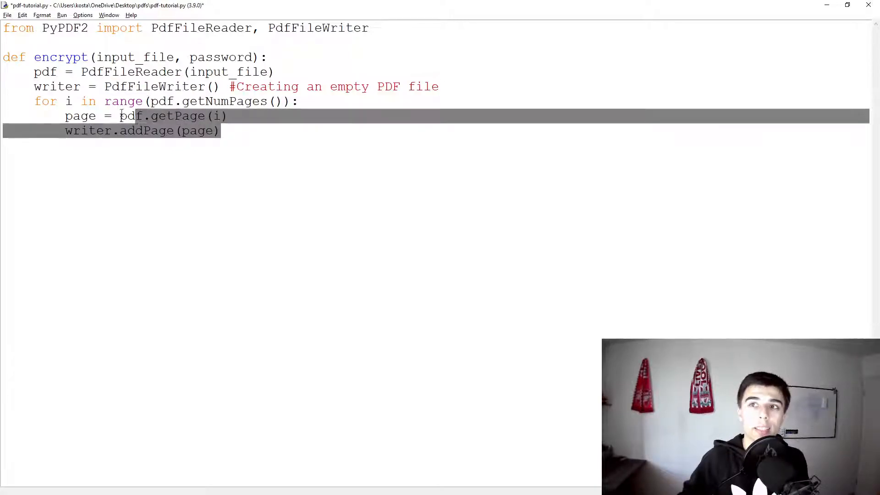
click(261, 128)
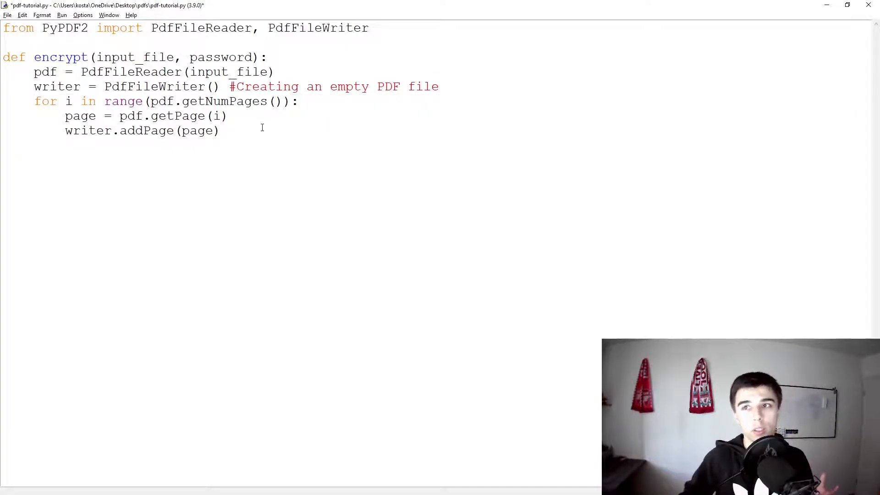
key(Return)
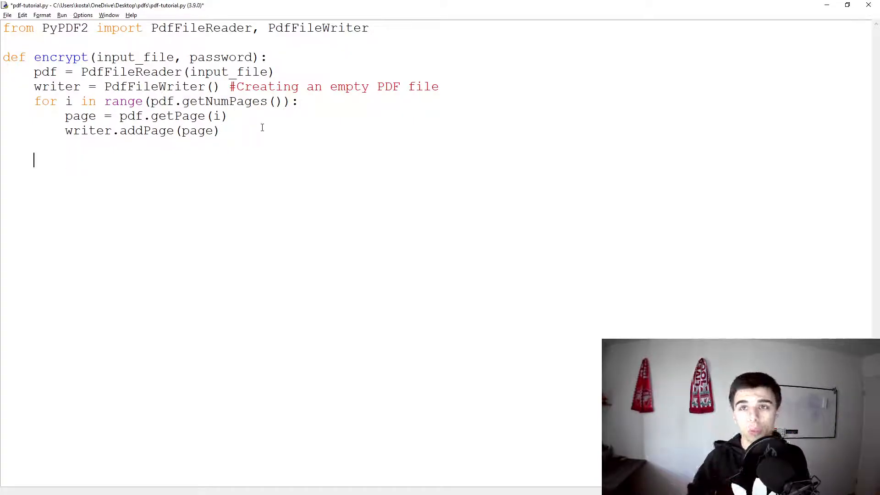
- Encrypt the writer after the loop with writer.encrypt(password)
text(wri)
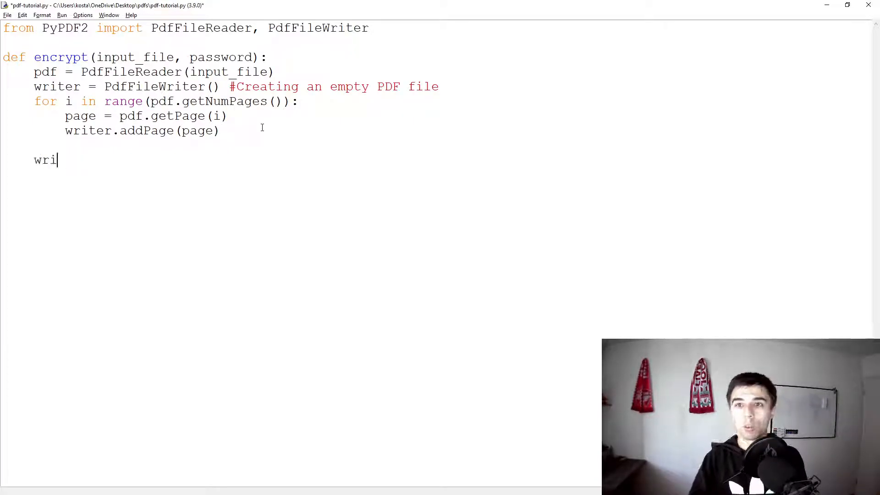
text(ter.encrypt())
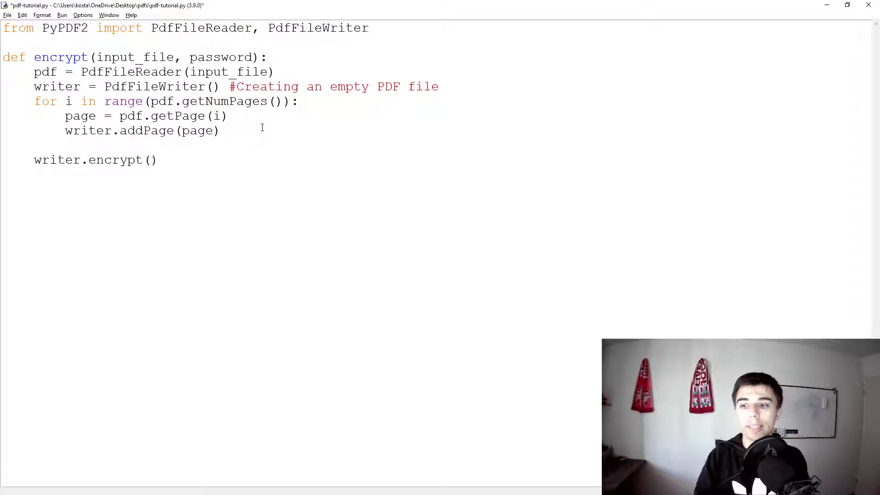
text(password)
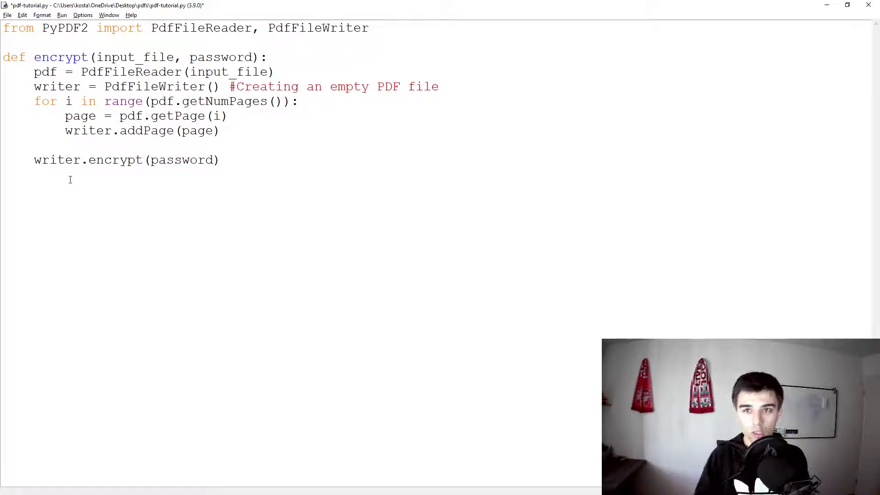
- Begin a with open('encrypted_' + input_file, 'wb') block for the output file
text(with)
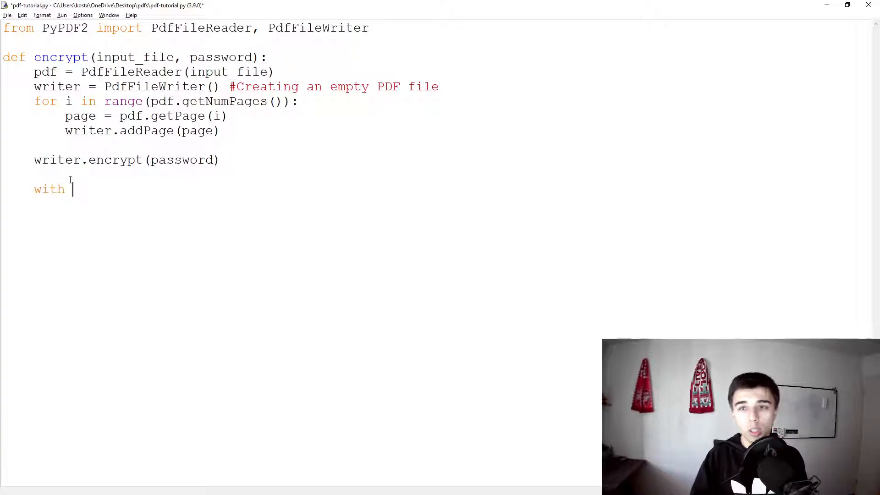
text(open ())
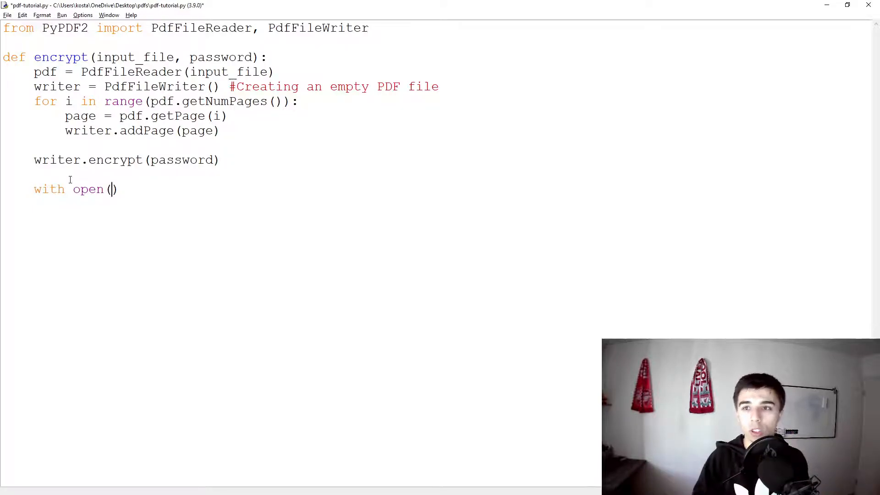
text('')
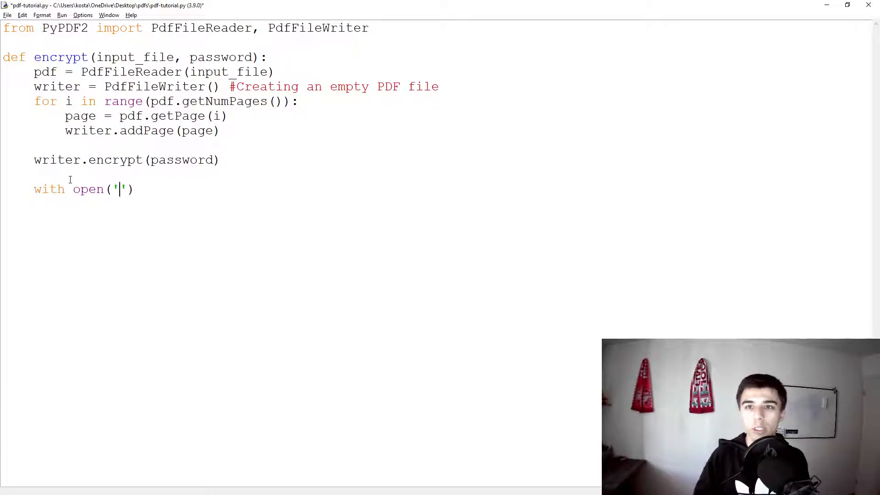
text(encrypted)
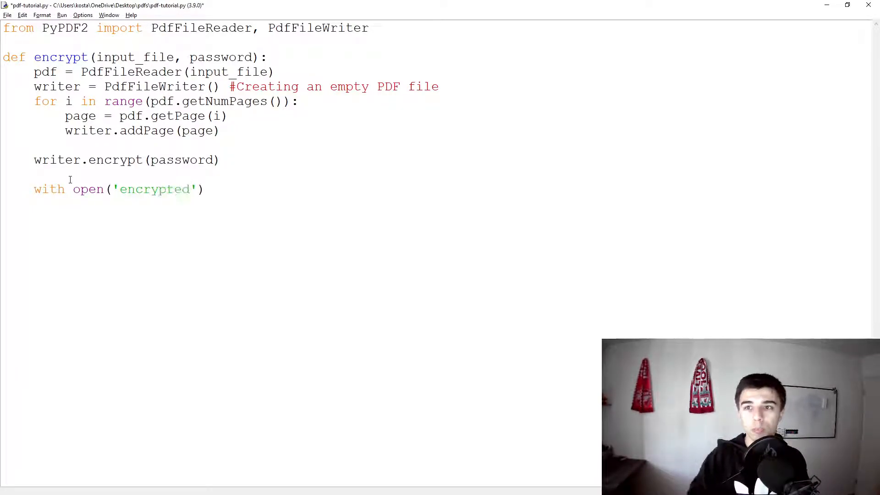
text(+)
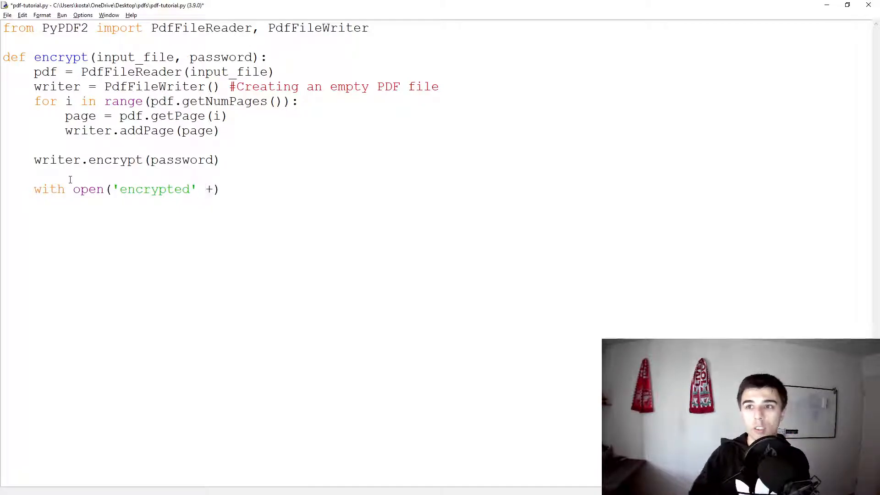
text(_' + input_)
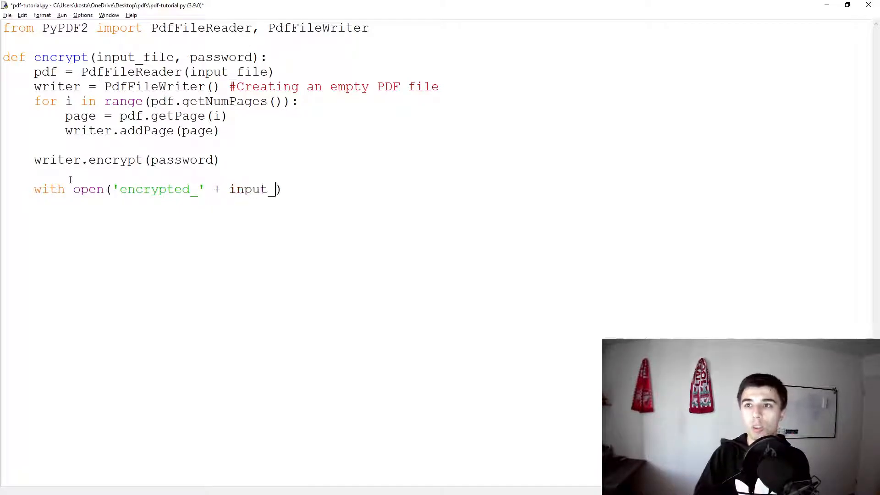
text(file,)
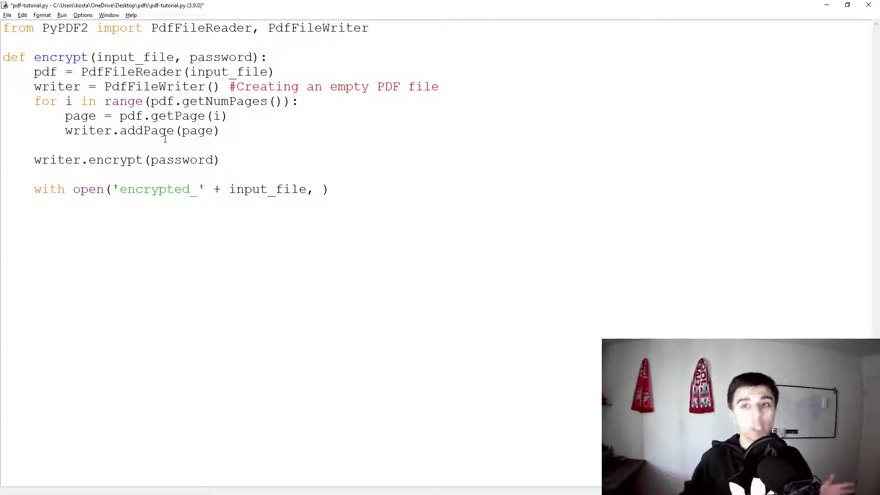
double_click(157, 189)
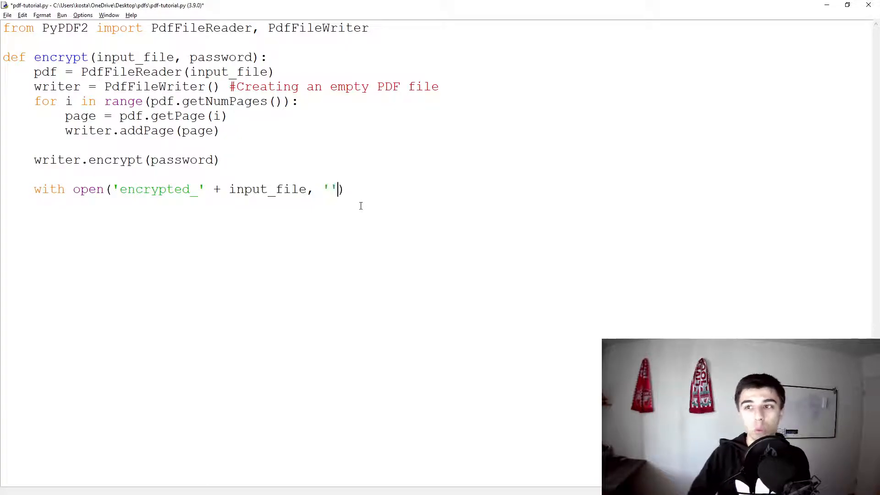
text(wb)
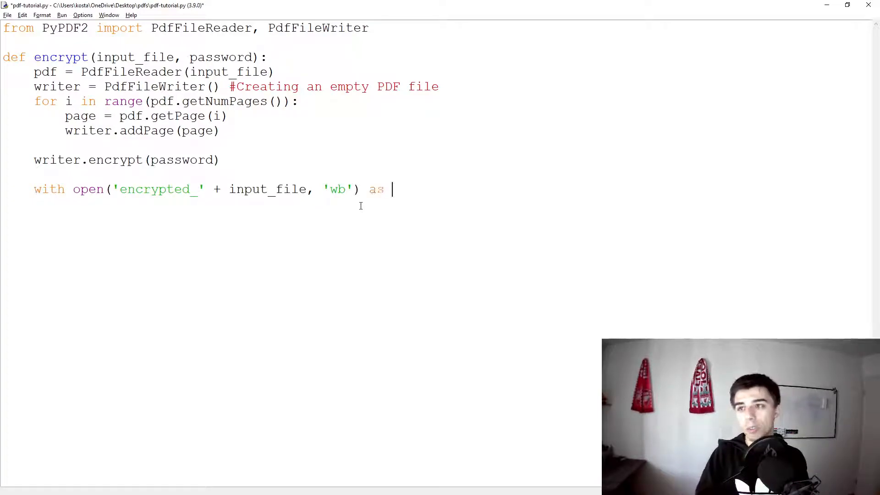
- Name the handle output_file and write the encrypted pages with writer.write(output_file)
text(output_file:)
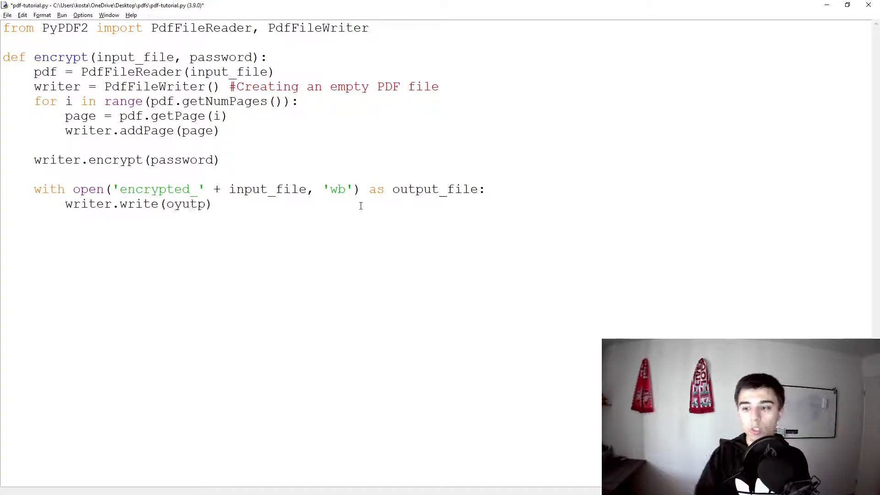
key(BackSpace)
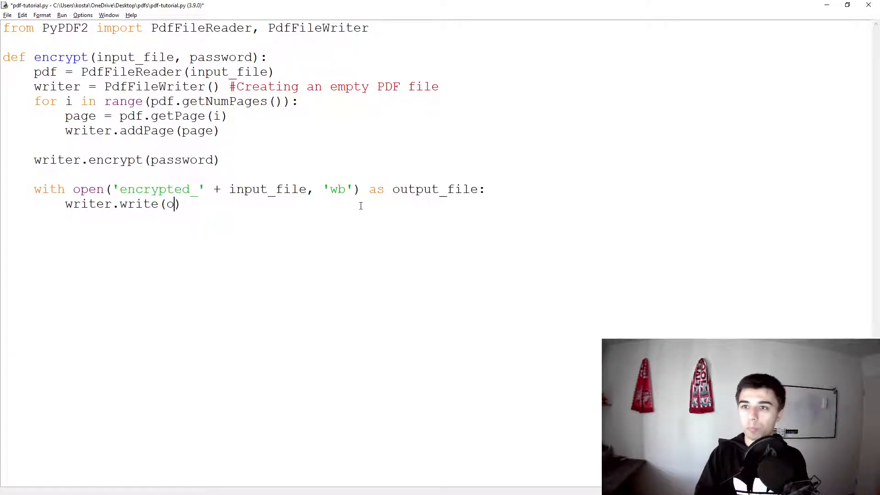
text(utput_fi)
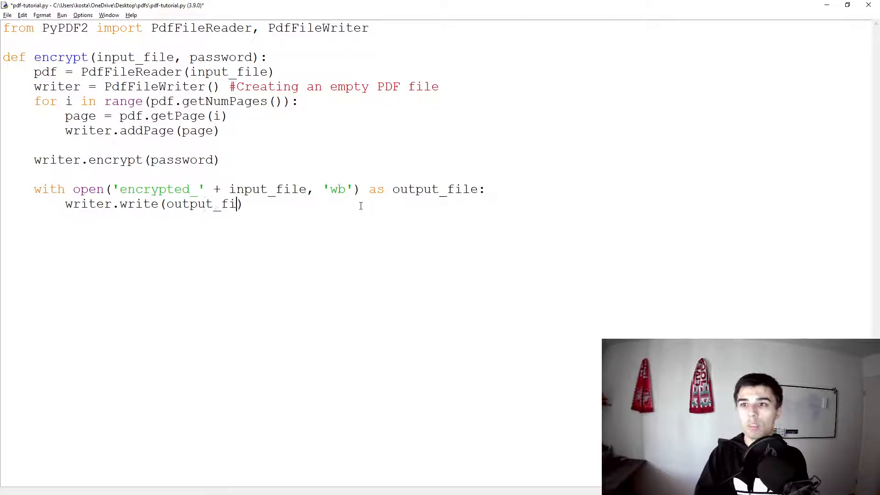
text(le)
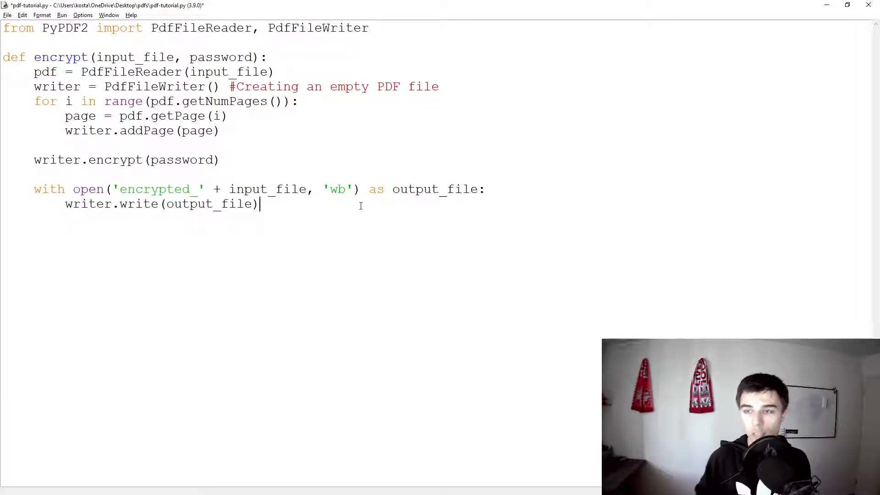
drag(34, 71, 258, 204)
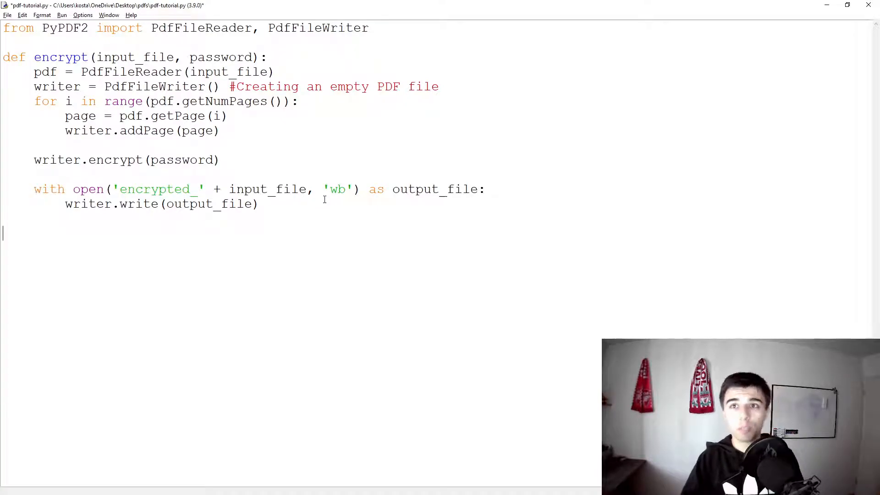
- Call encrypt('pygame.pdf', 'password'), save and run the script, then open the new encrypted_pygame.pdf
text(encrypt()
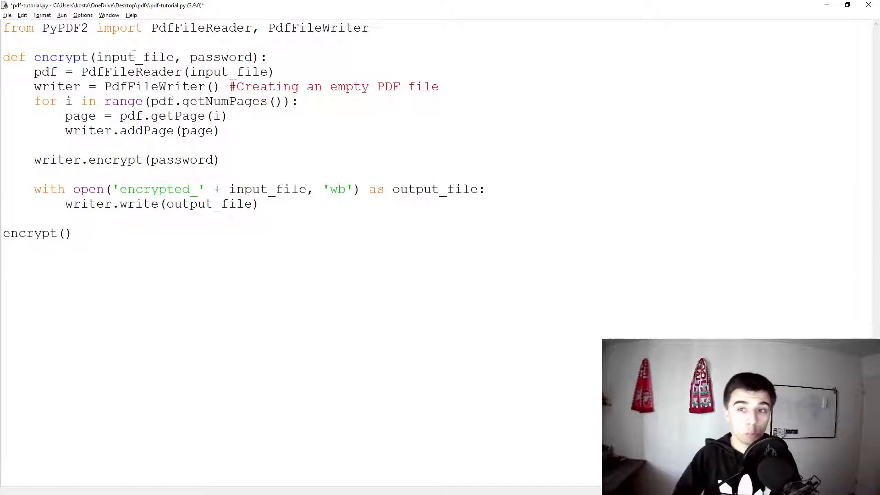
text('pyga')
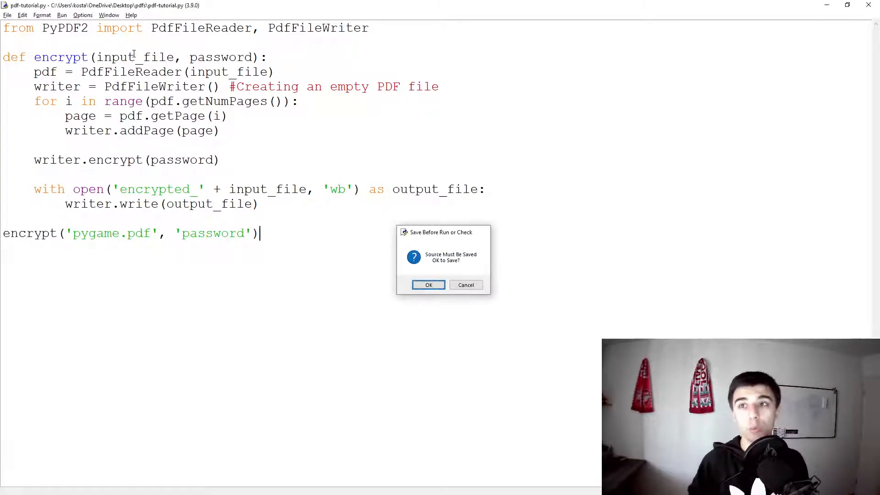
click(428, 284)
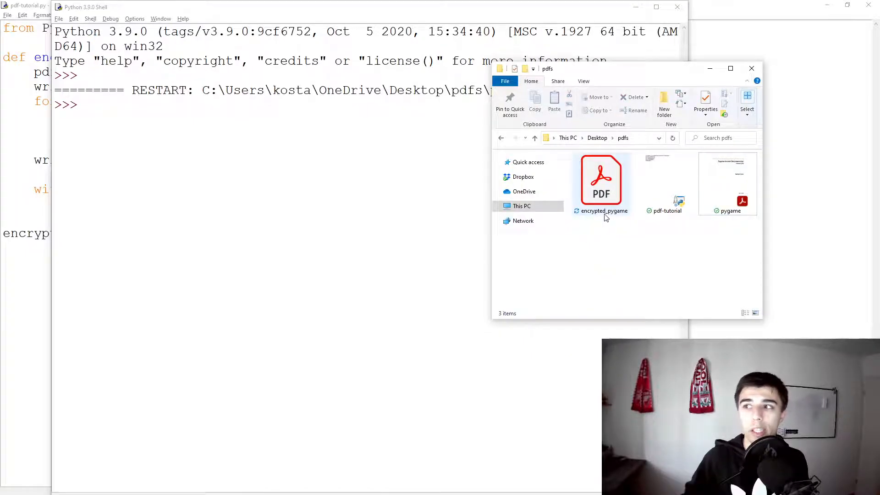
double_click(601, 179)
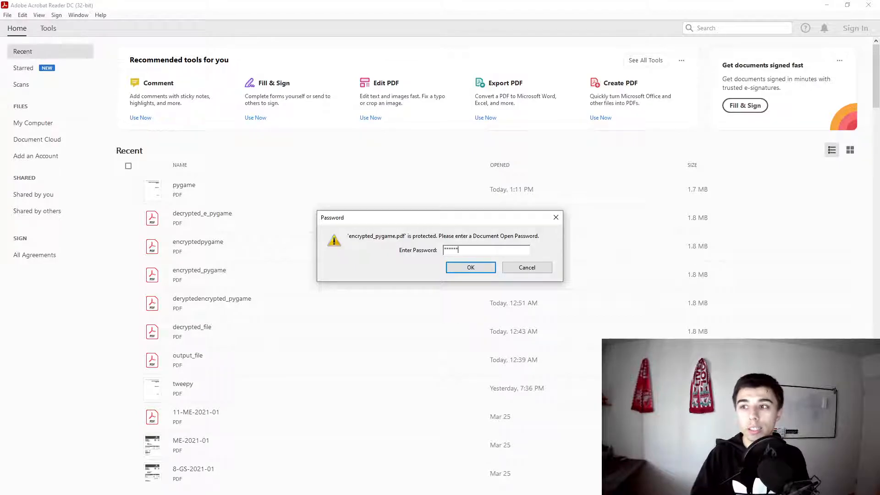
- Unlock encrypted_pygame.pdf with the password, view the secured tutorial, then close the reader
click(470, 267)
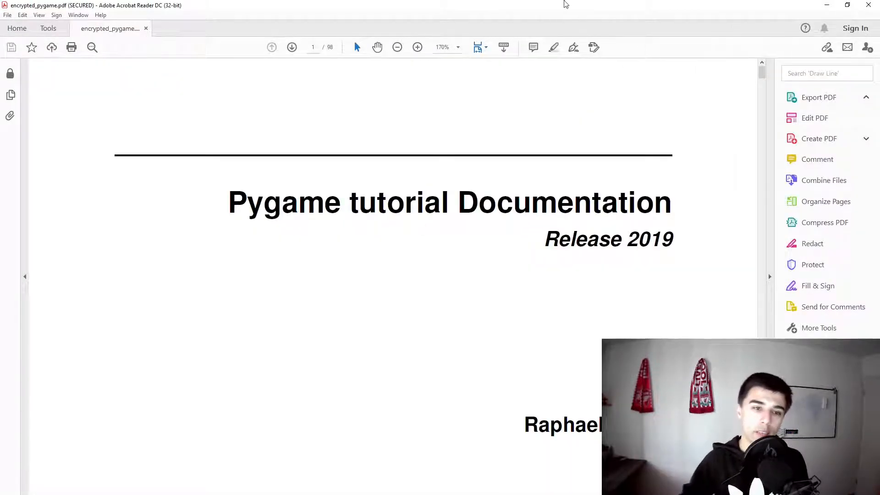
click(819, 97)
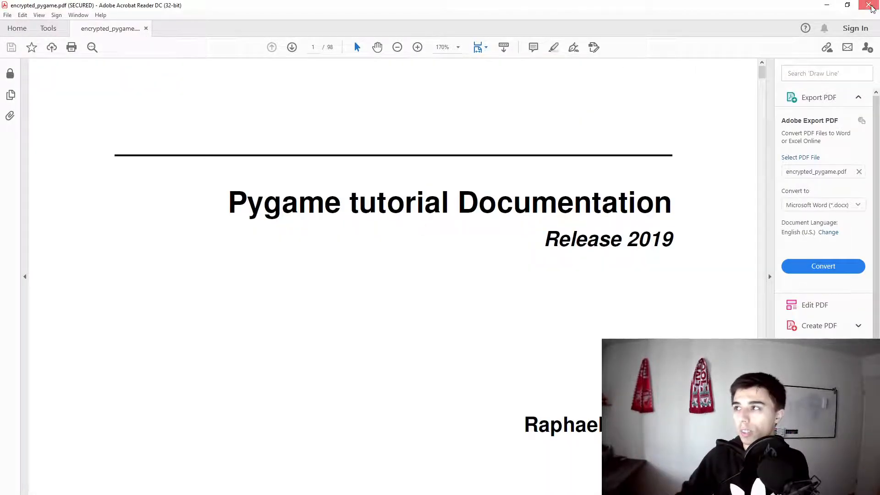
click(872, 6)
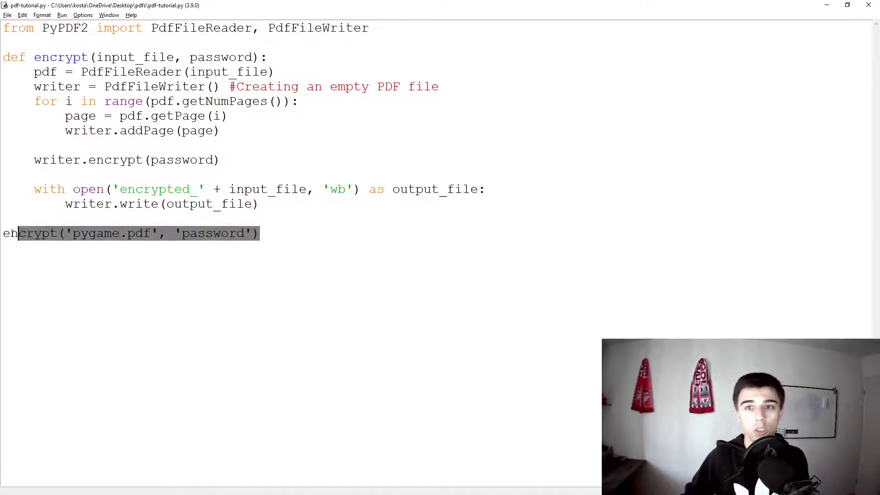
- Select and delete the trailing encrypt('pygame.pdf', 'password') call line
click(262, 233)
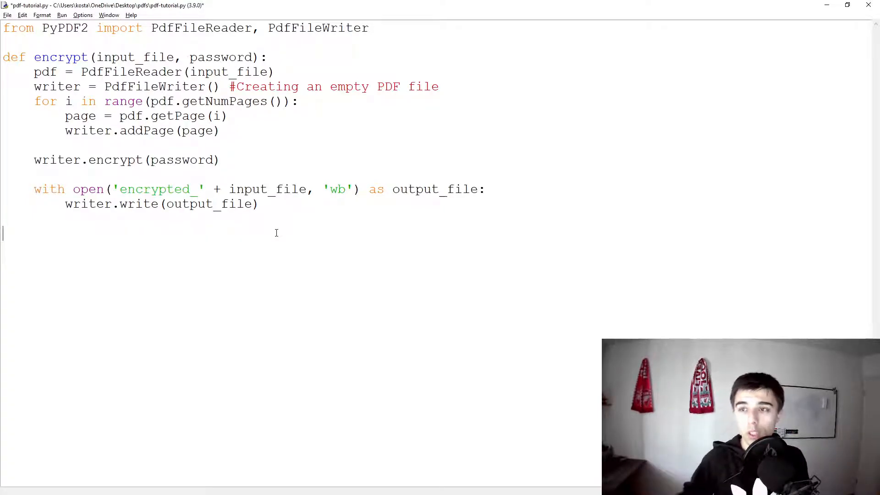
drag(127, 188, 308, 189)
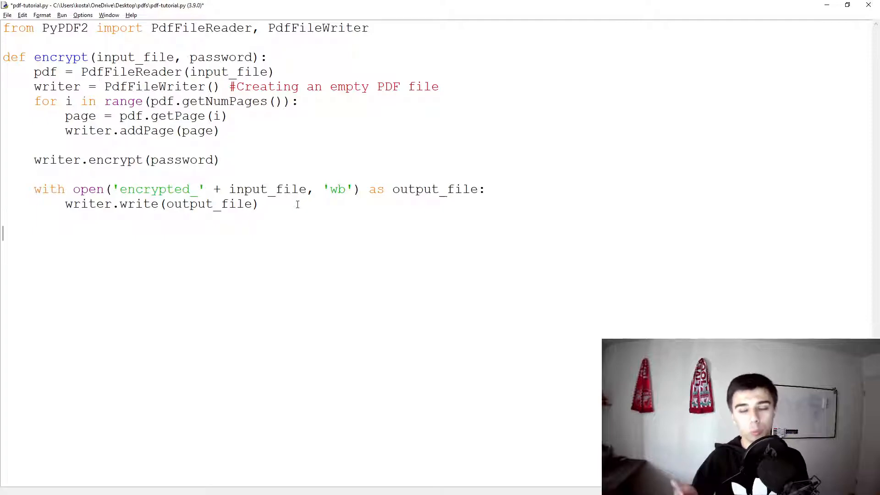
- Define decrypt(input_file, password) below encrypt, with a PdfFileReader and an empty PdfFileWriter
text(def)
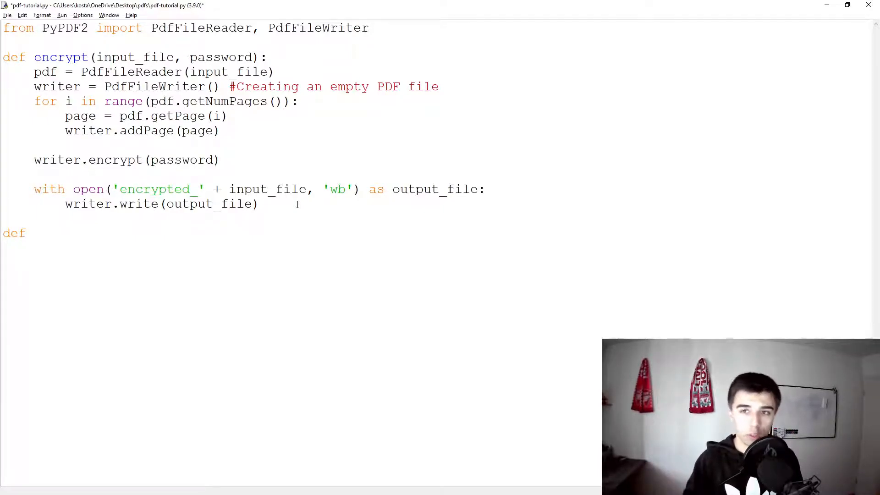
text(decrpy)
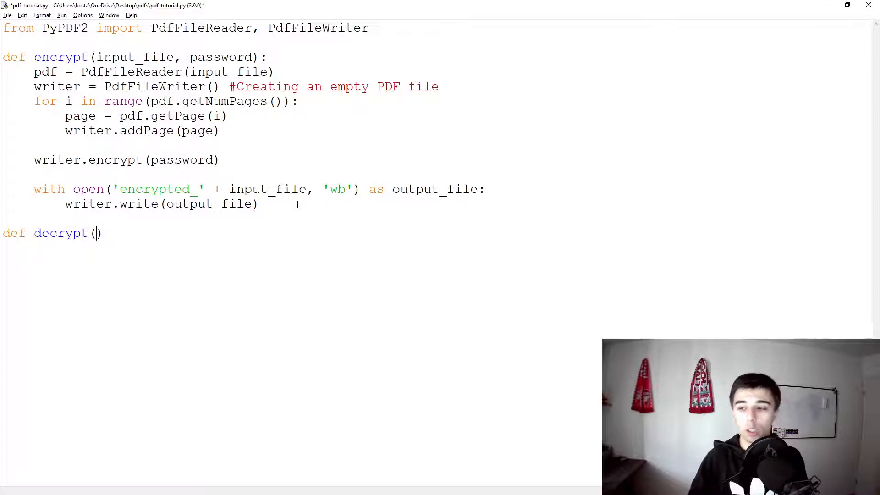
text(input_fi)
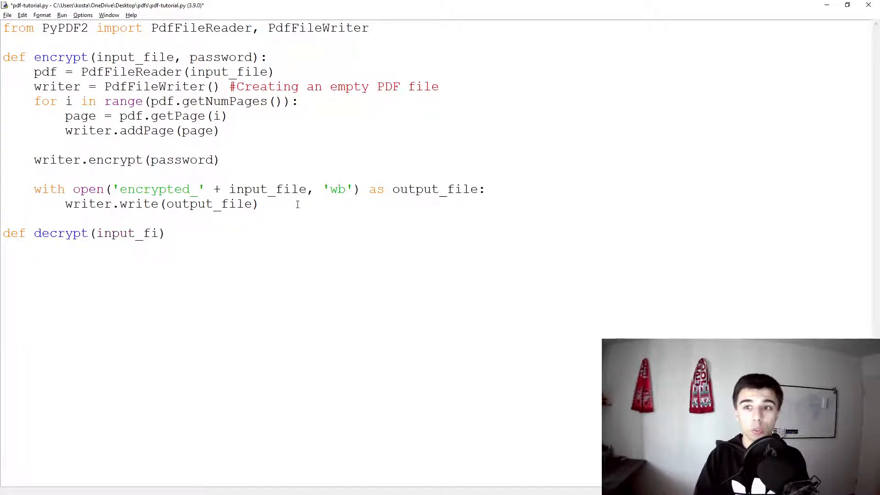
text(le, password))
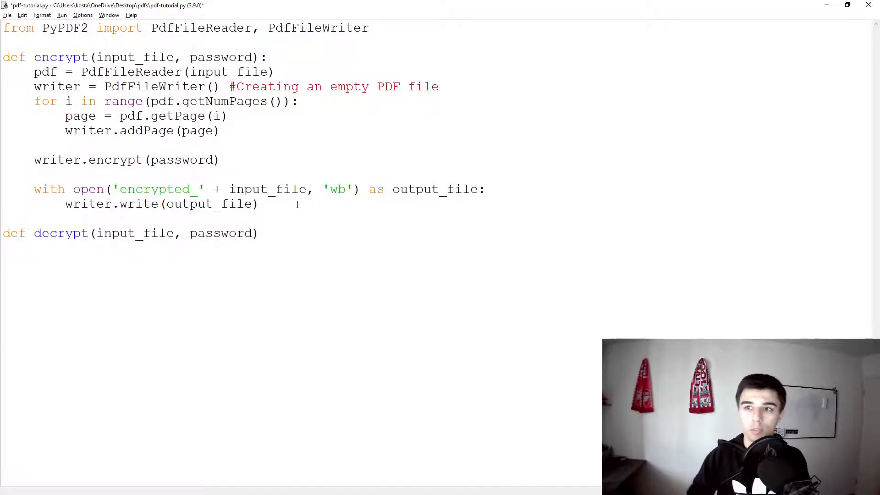
text(:)
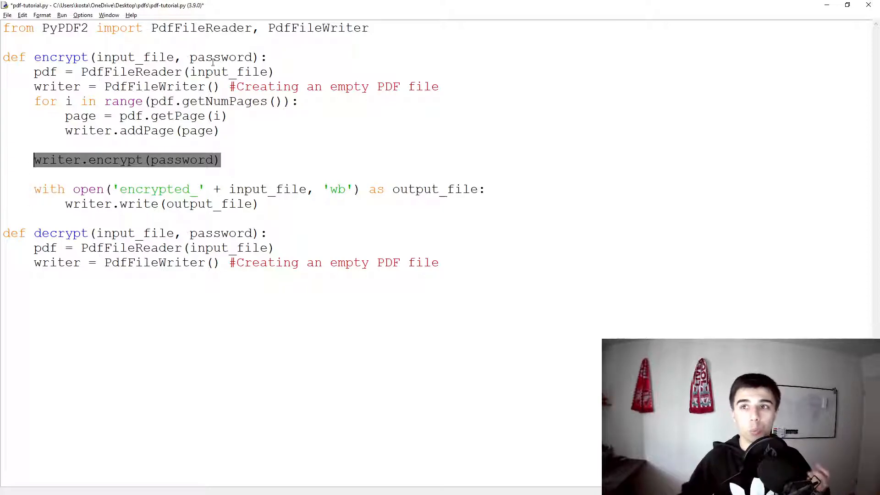
- Add writer.decrypt(password) and paste the getPage/addPage page-copying loop into decrypt
click(222, 160)
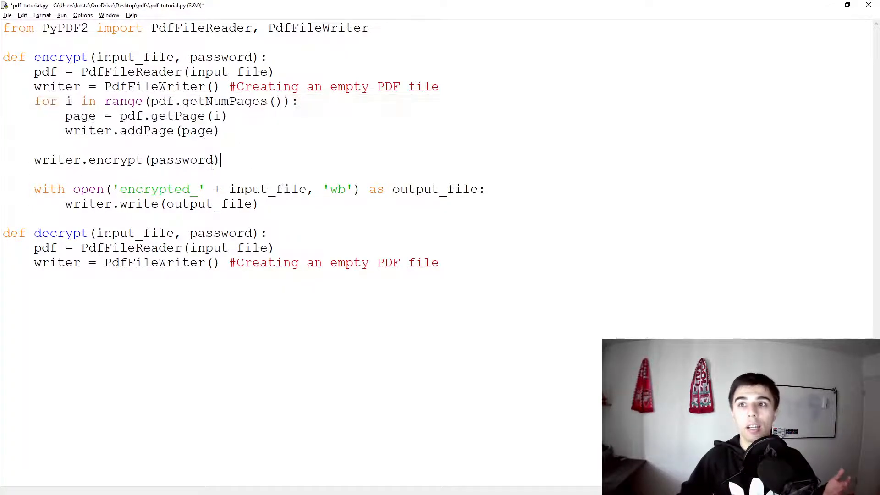
text(wri)
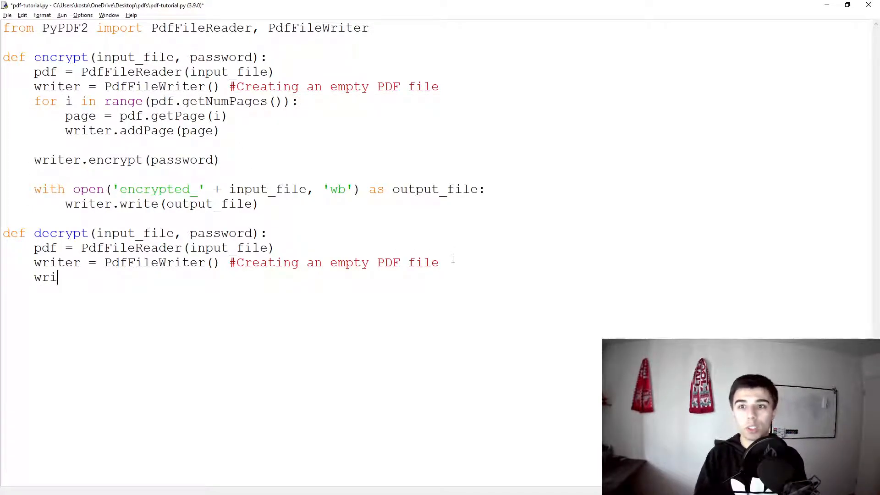
text(ter.decrypt())
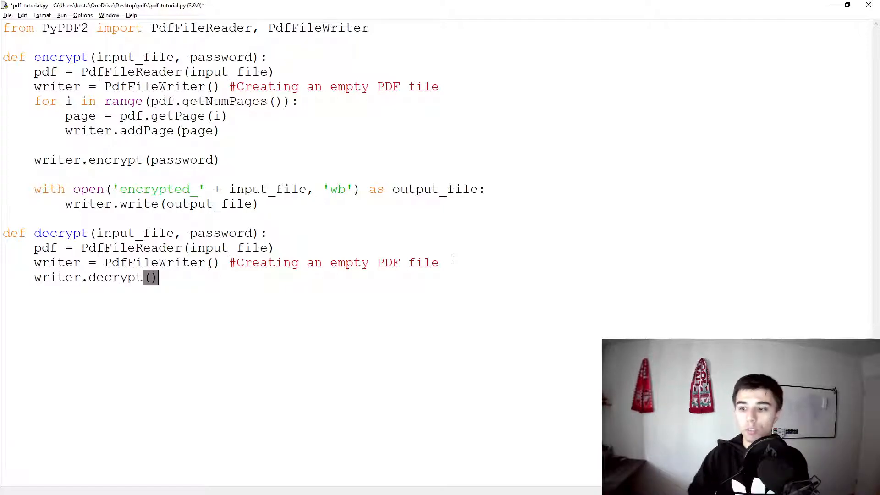
text(password)
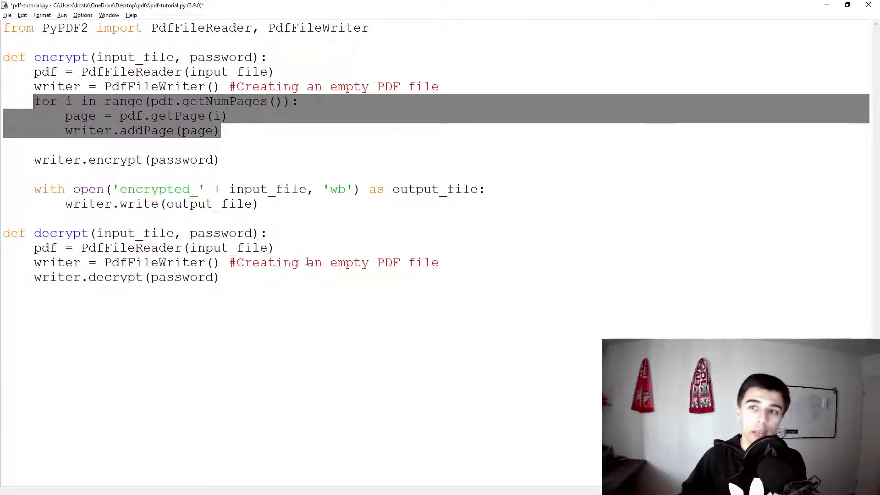
key(ctrl+v)
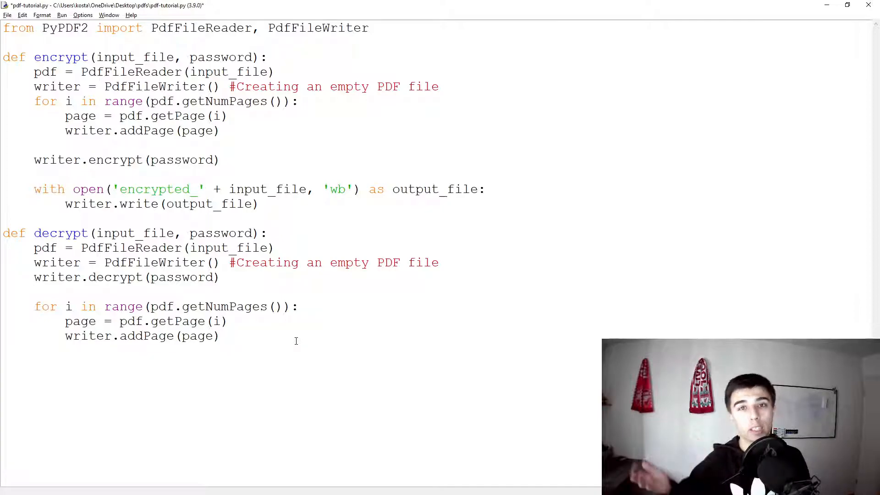
click(221, 335)
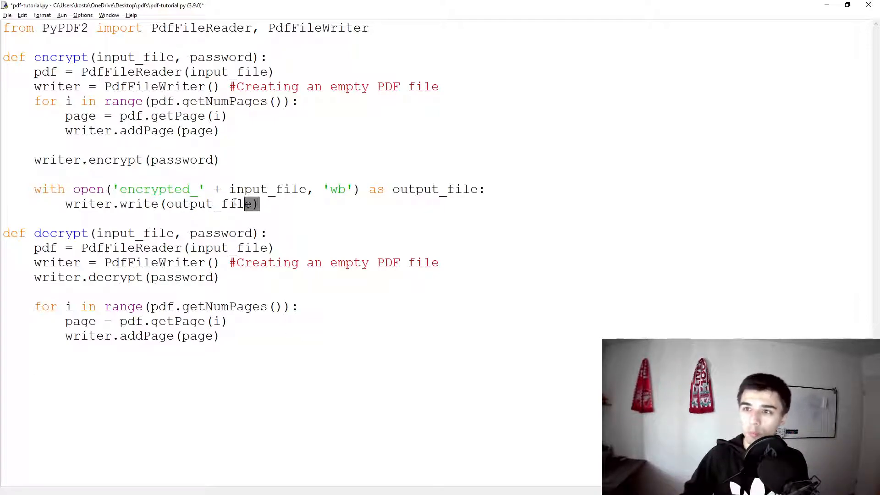
- Write decrypt's pages to 'decrypted_' + input_file opened in 'wb' mode via writer.write
click(79, 367)
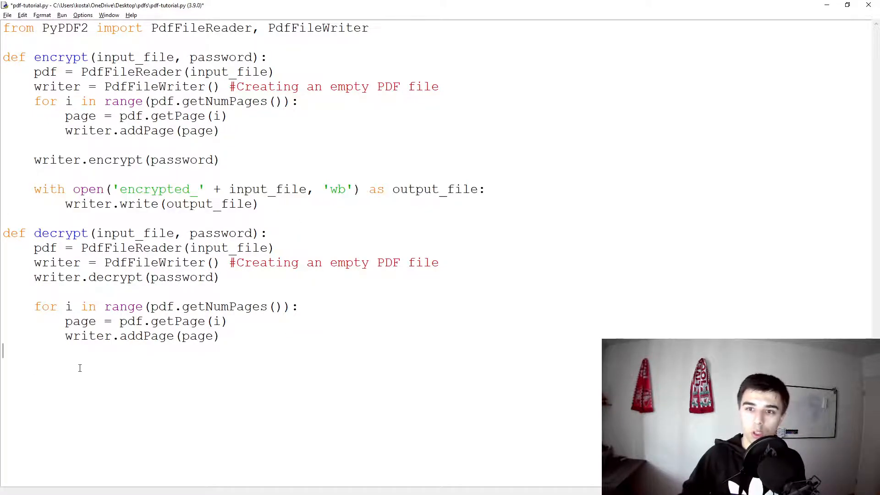
text(with open('encrypted_' + input_file, 'wb') as output_file:)
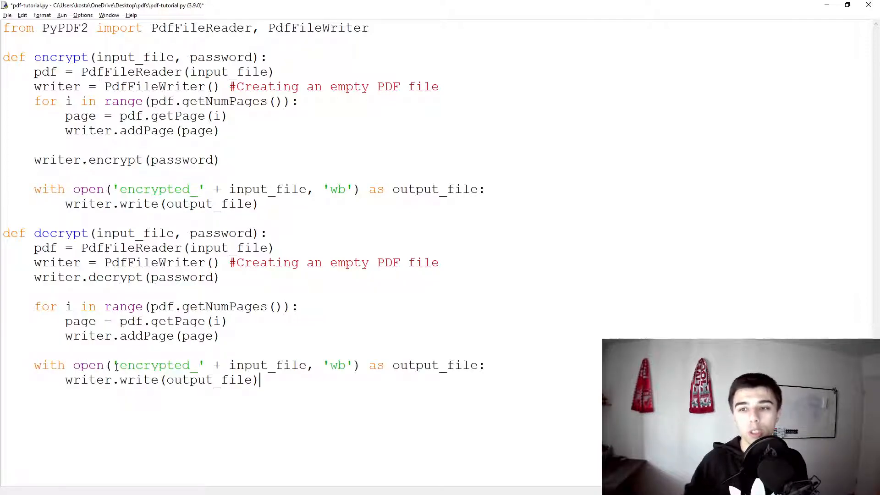
double_click(140, 364)
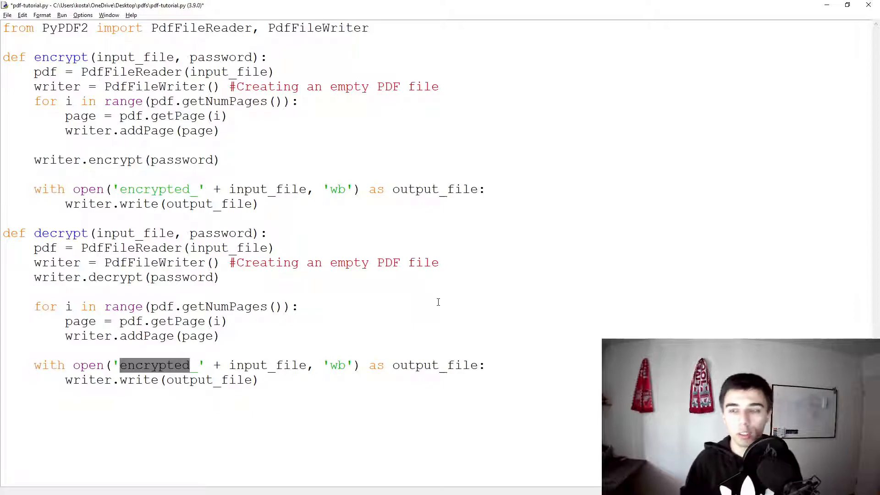
text(decrypt_)
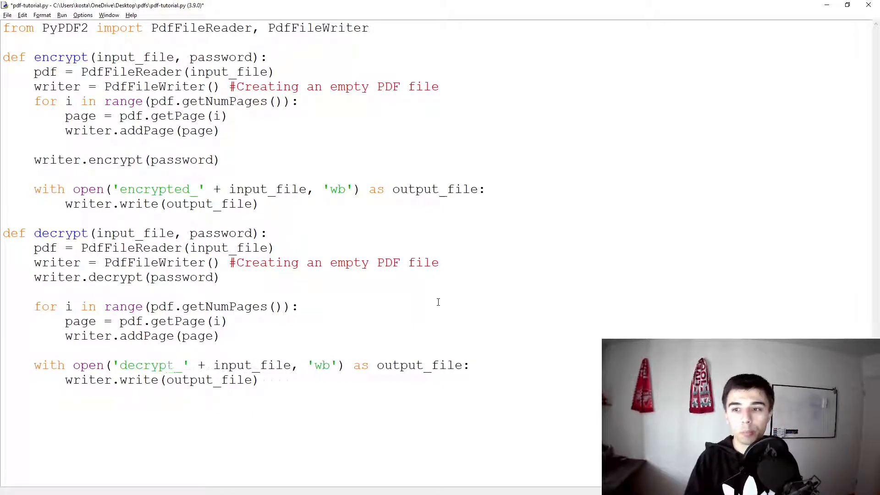
text(ed)
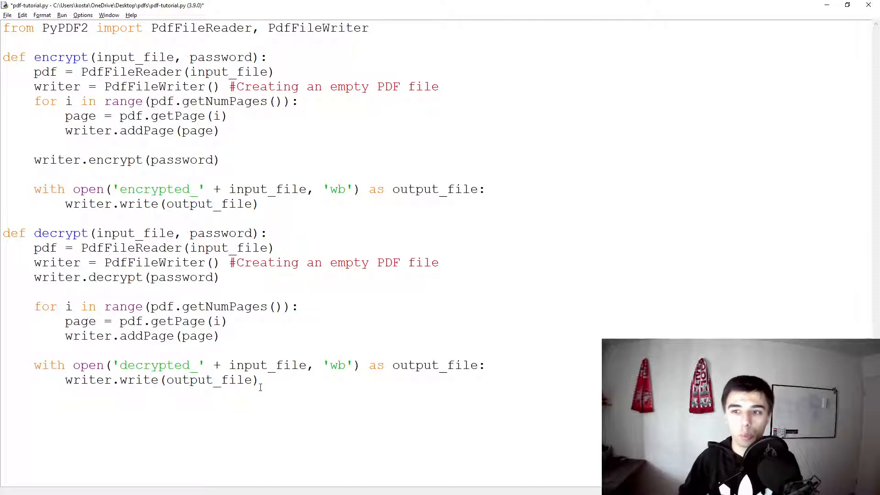
click(191, 189)
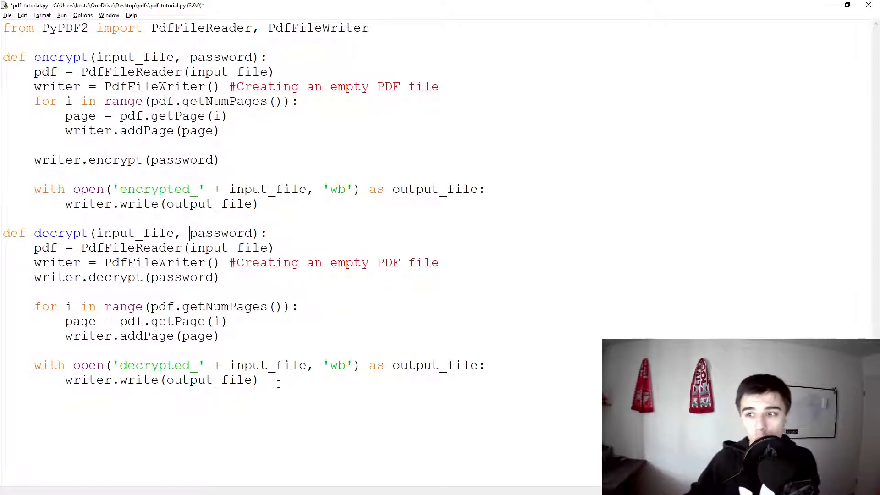
key(Return)
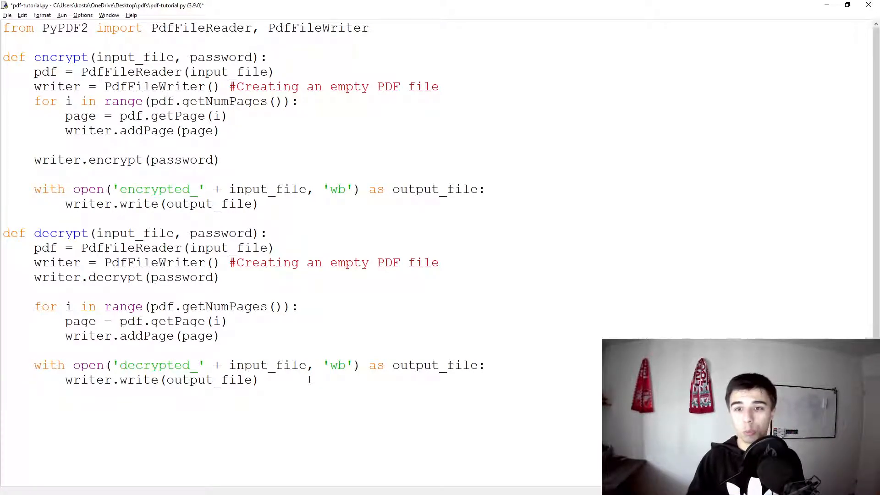
text(decrypt())
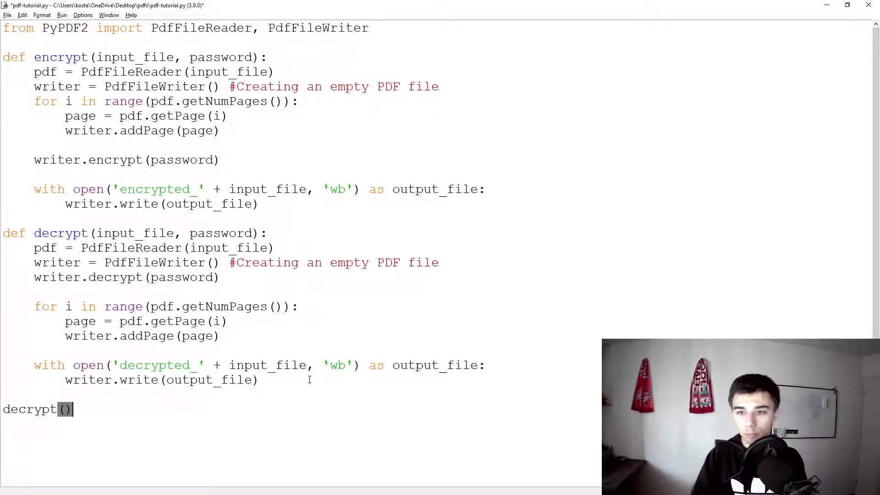
text('')
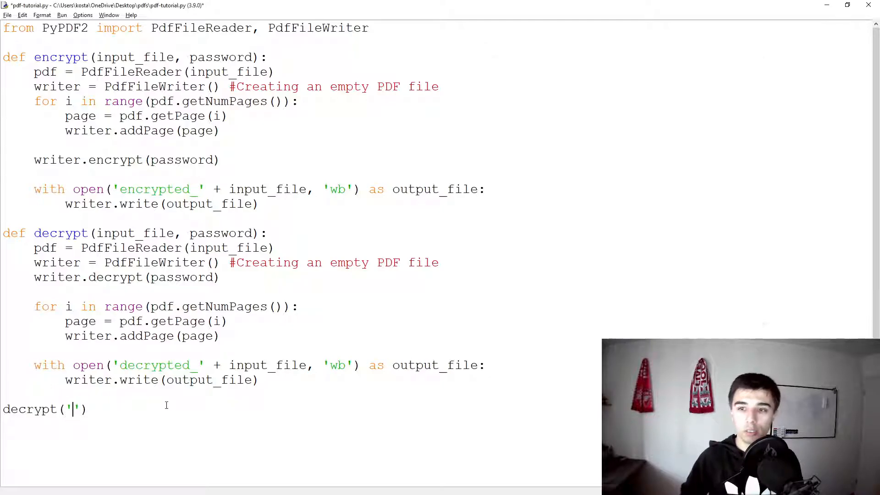
text(encrypted_p)
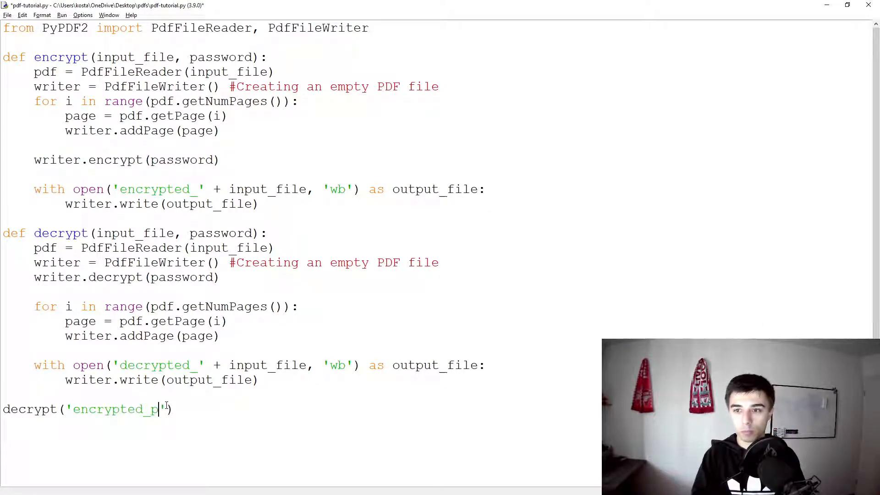
text(ygame.pdf', '')
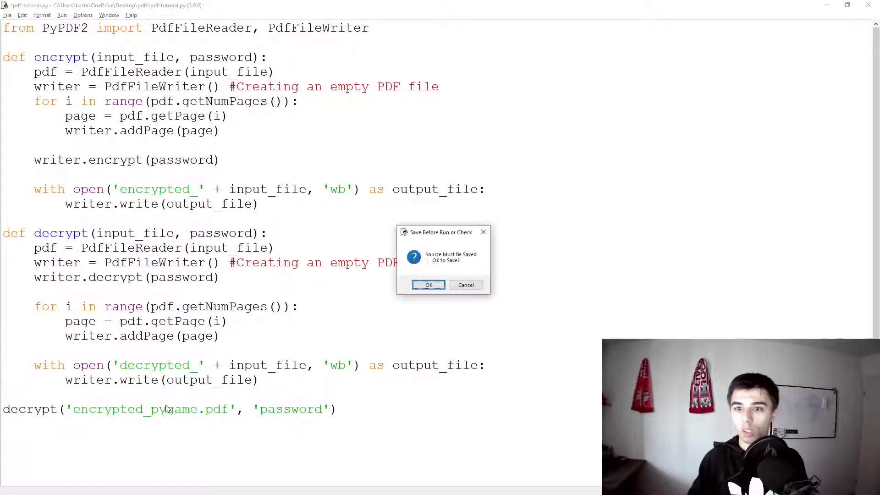
click(428, 284)
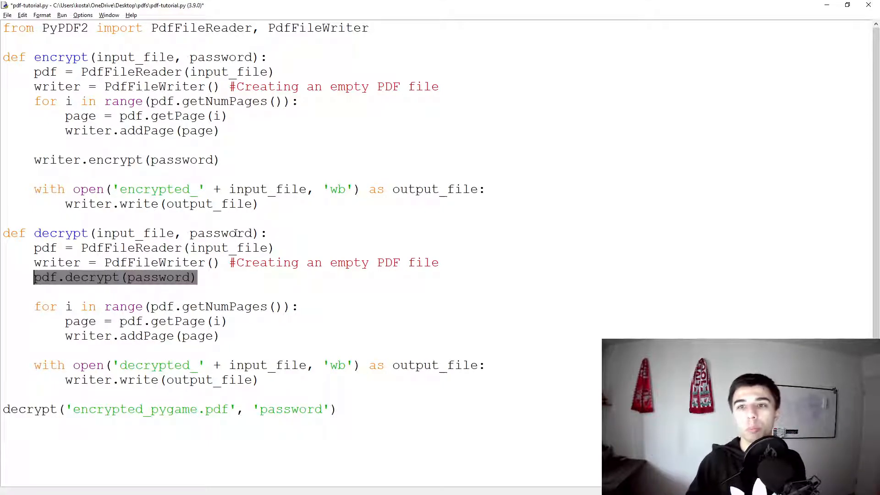
- Change writer.decrypt(password) to pdf.decrypt(password) and run the module with F5
click(45, 248)
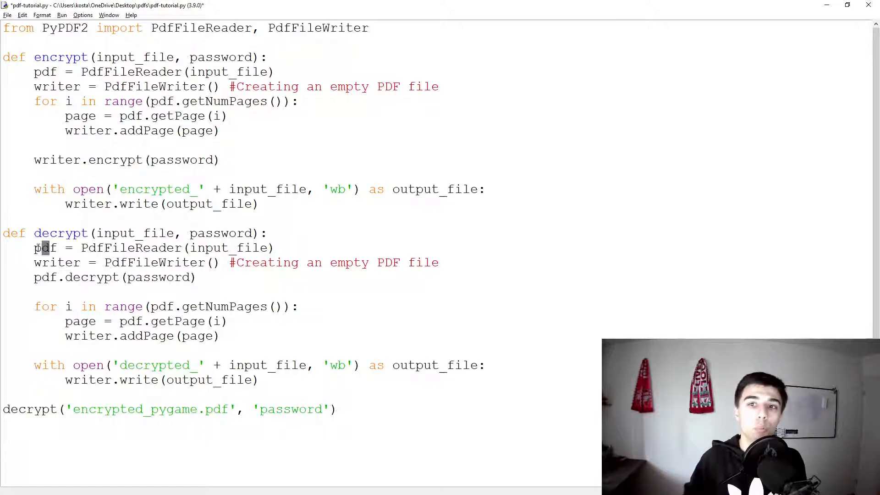
click(196, 277)
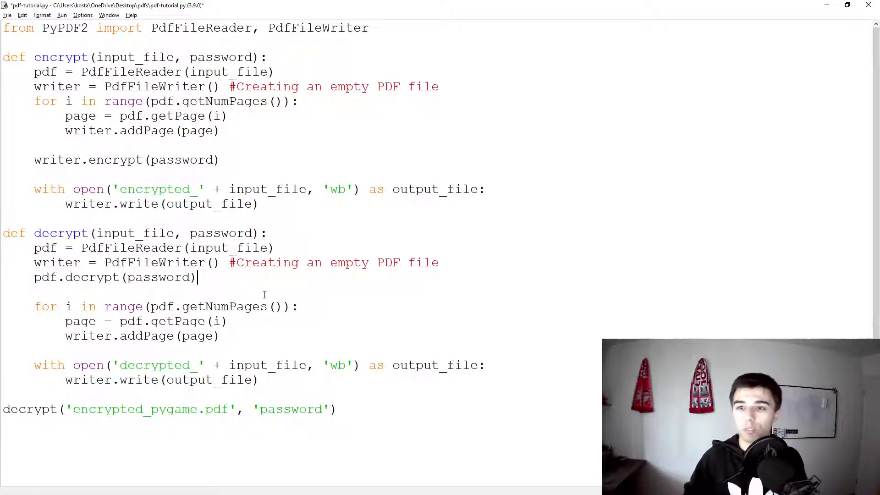
key(F5)
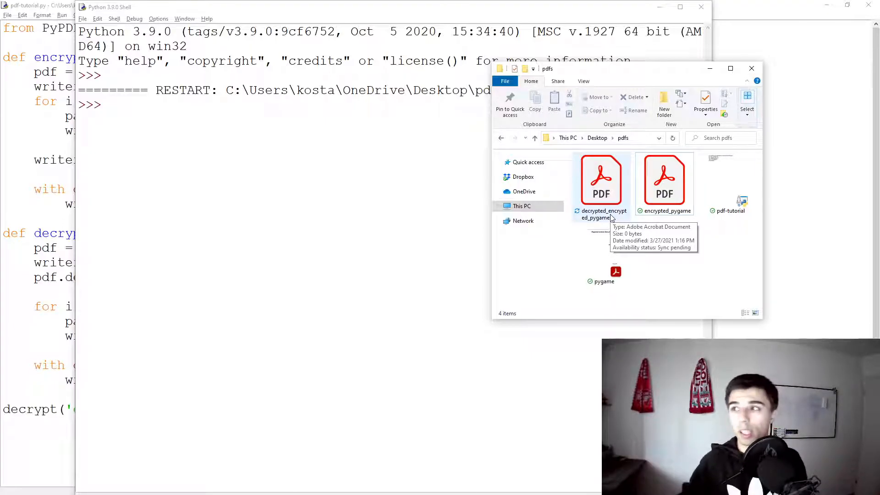
- View decrypted_encrypted_pygame in the pdfs folder, then close the folder window
double_click(601, 181)
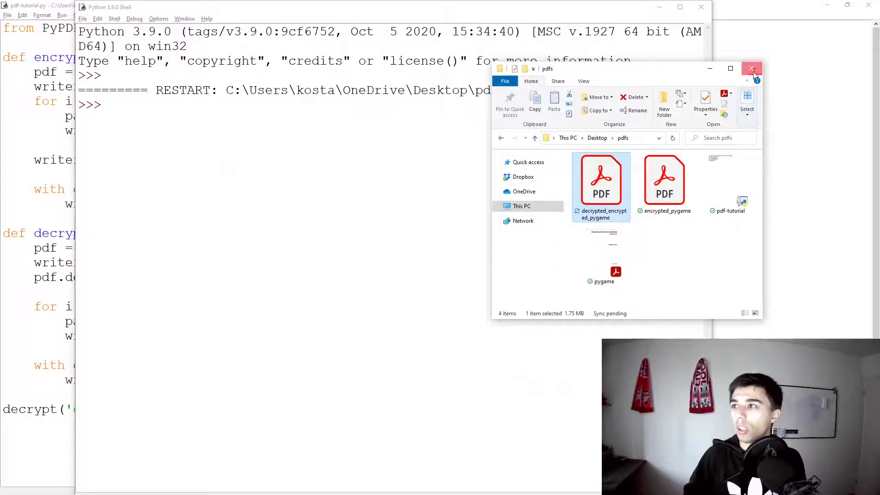
click(752, 69)
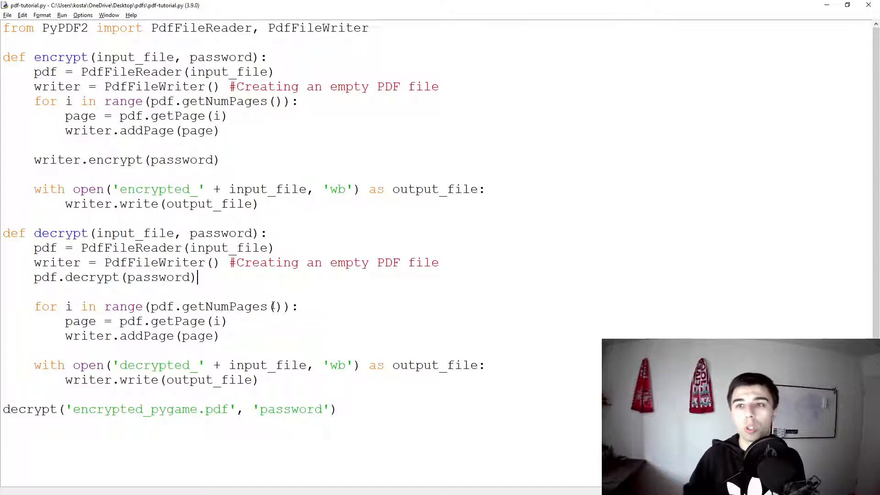